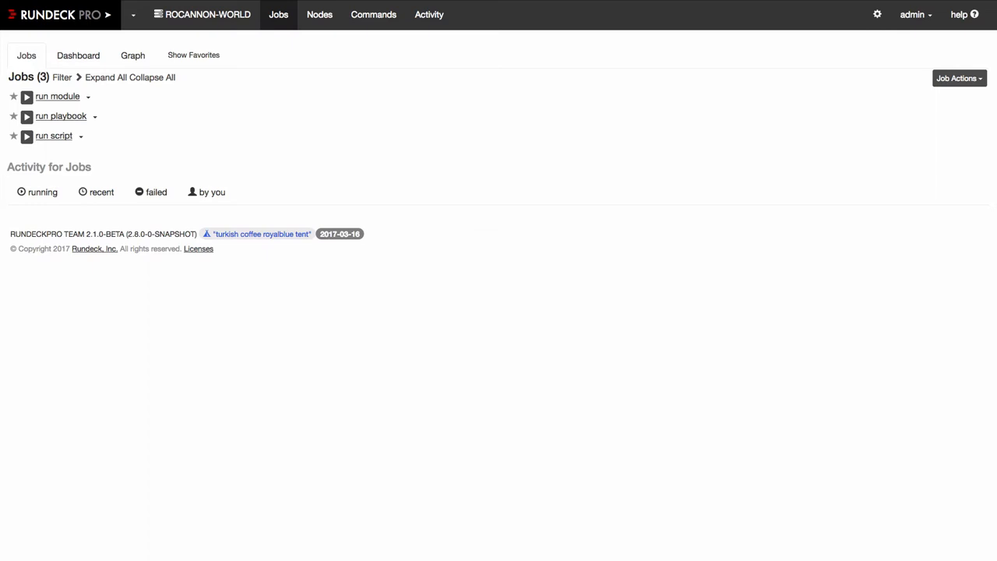
mouse_move(471, 502)
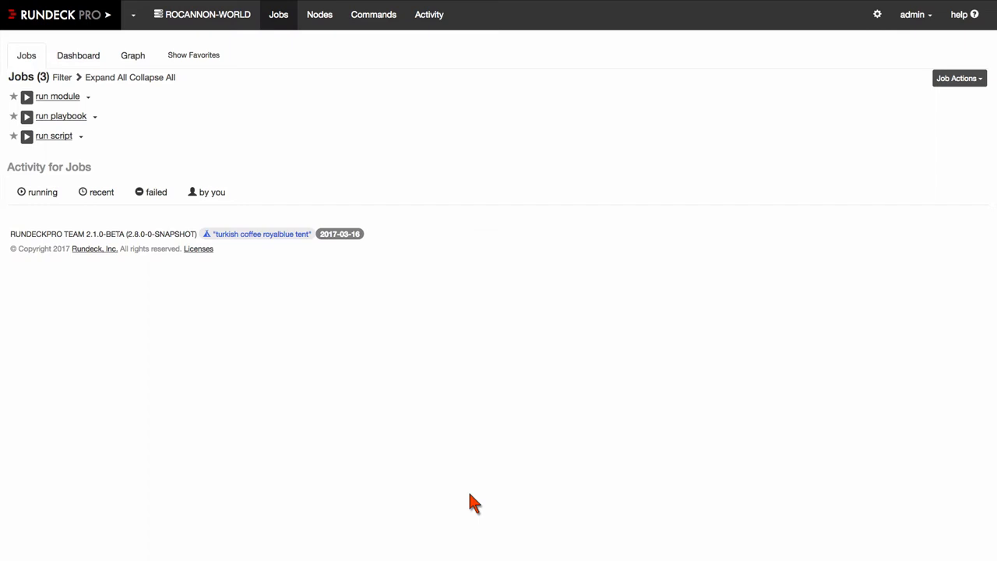
mouse_move(149, 105)
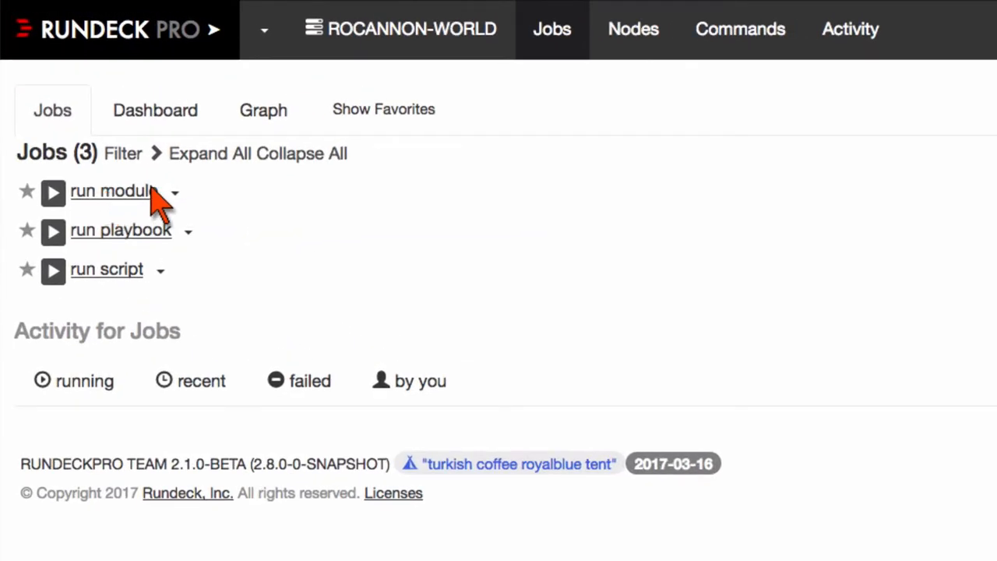
mouse_move(160, 260)
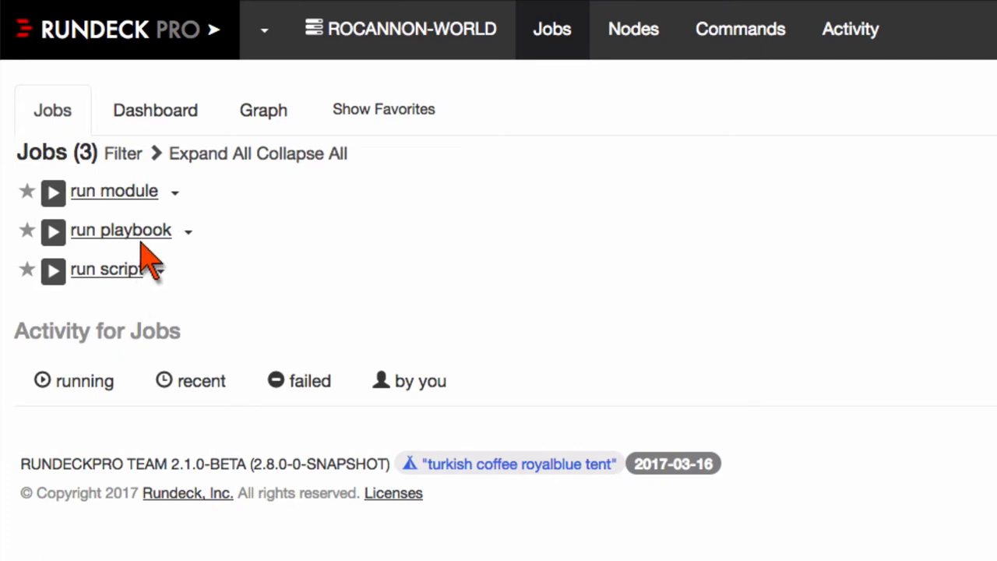
mouse_move(152, 241)
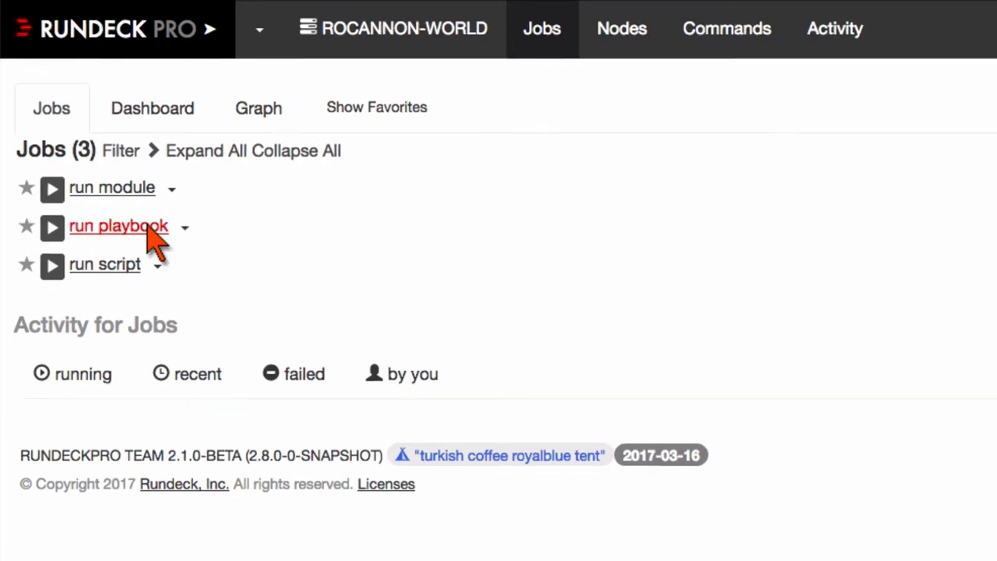
- Open the run playbook job's Definition tab and view its ping.yml playbook contents
left_click(119, 225)
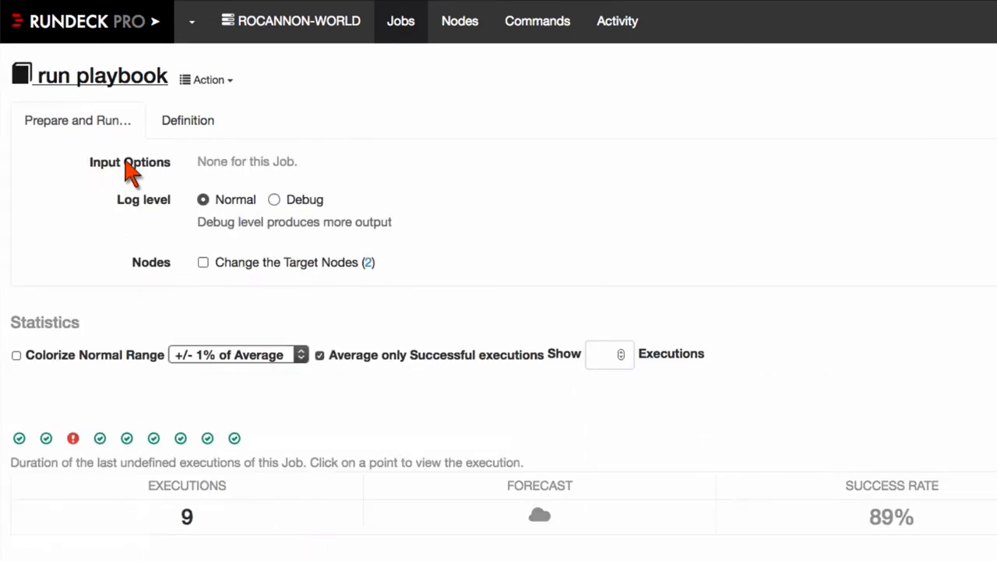
left_click(186, 120)
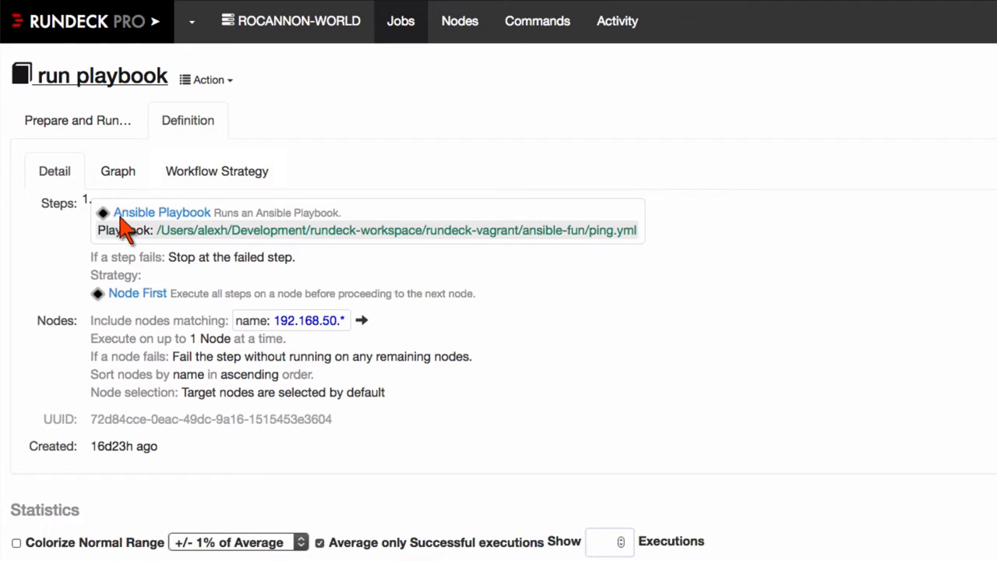
mouse_move(645, 240)
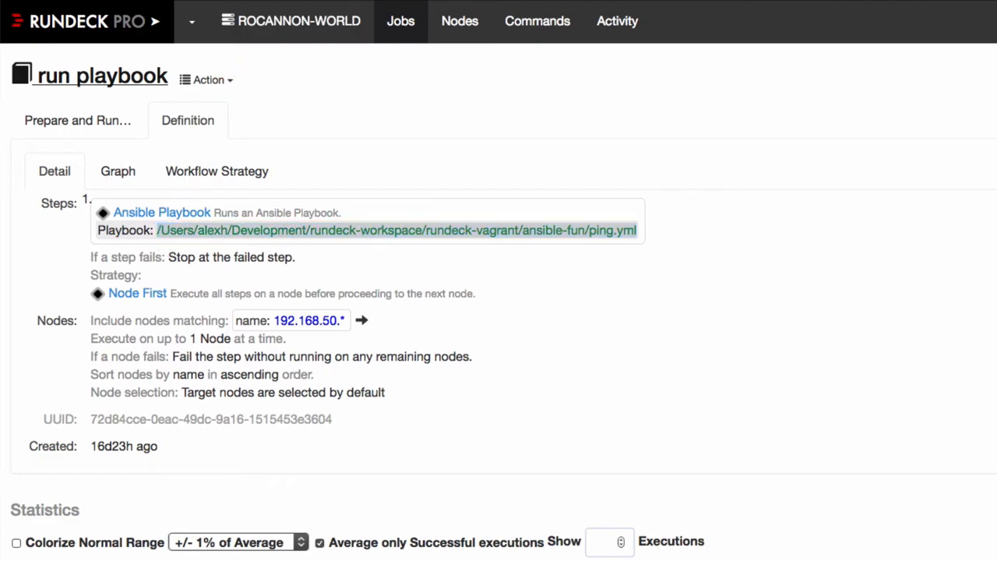
left_click(397, 230)
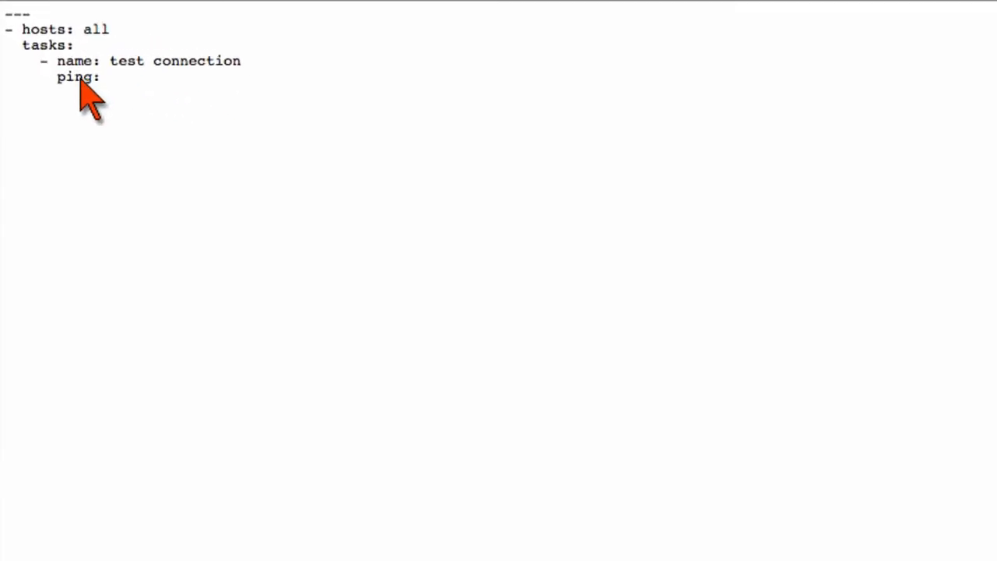
mouse_move(115, 137)
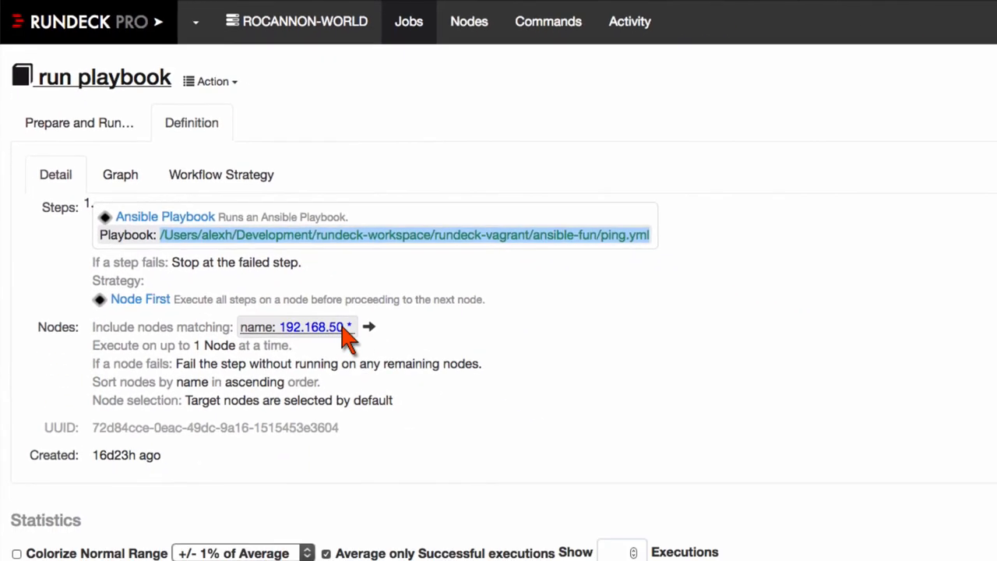
mouse_move(319, 339)
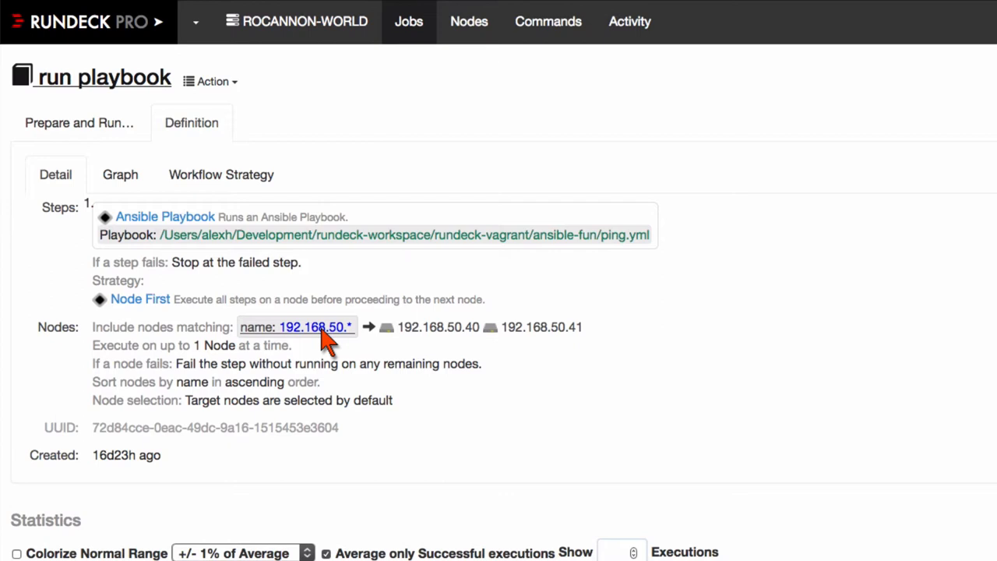
mouse_move(413, 338)
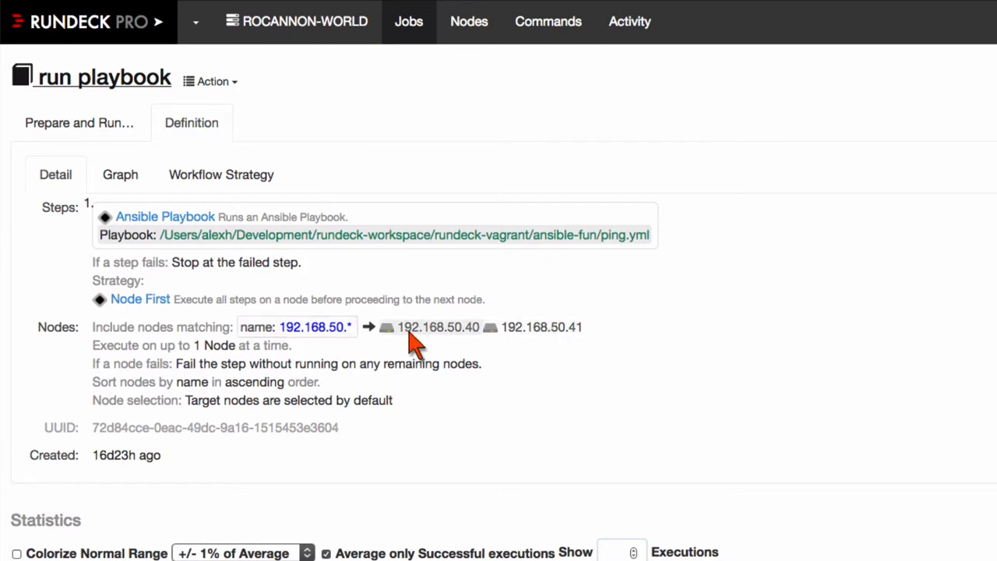
mouse_move(294, 238)
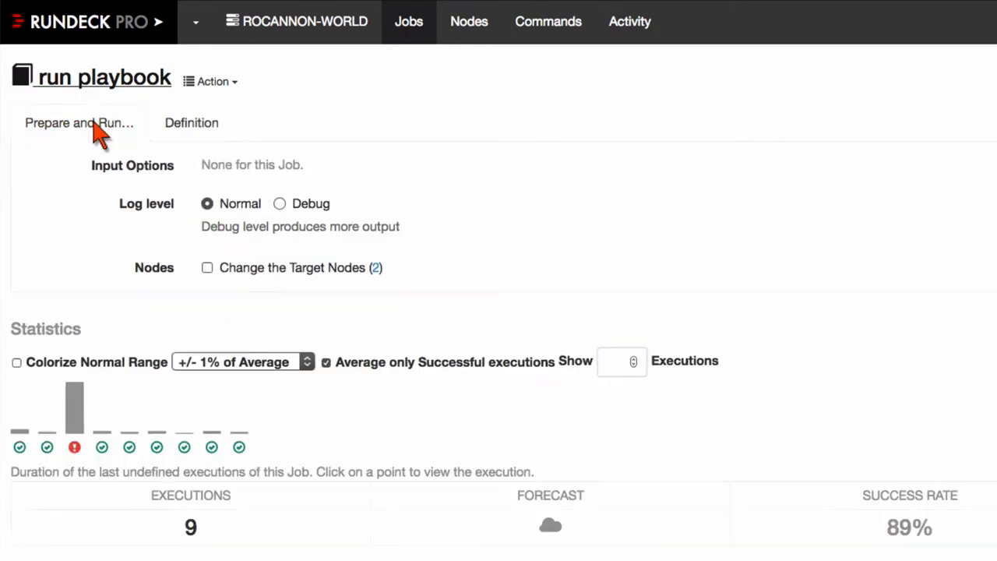
mouse_move(514, 257)
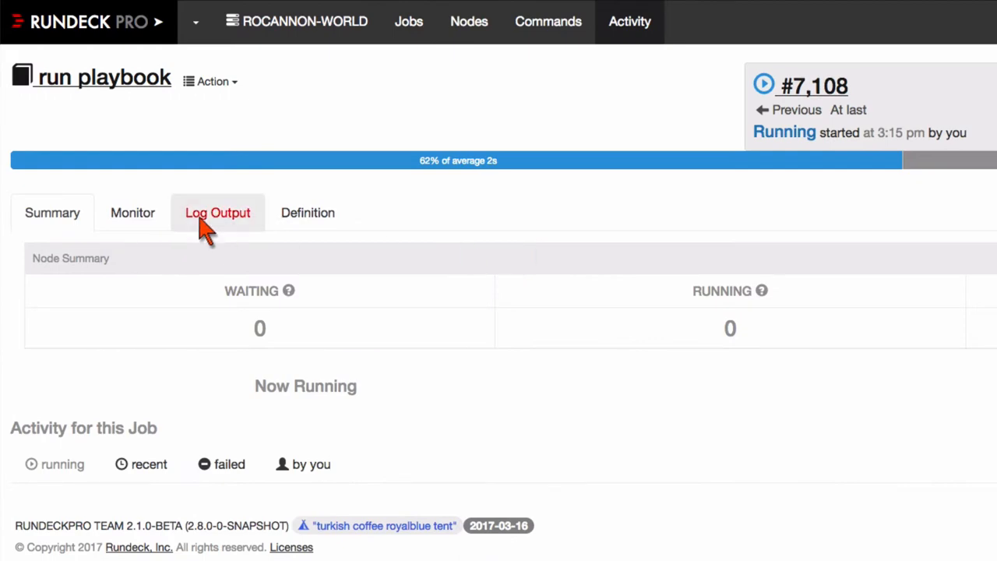
- Show execution #7,108's log output, ending with ok=2 and failed=0 for both nodes
left_click(218, 213)
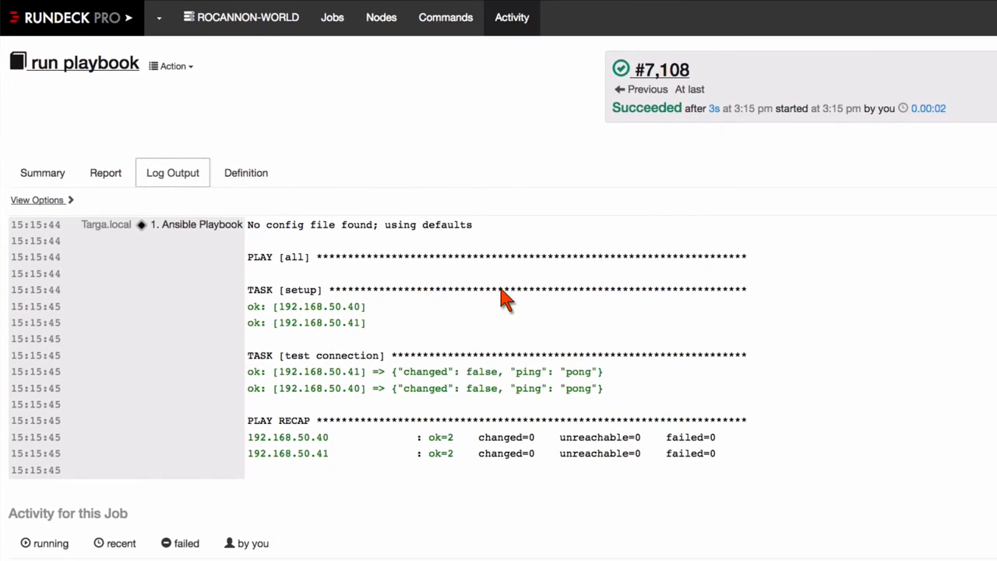
mouse_move(255, 232)
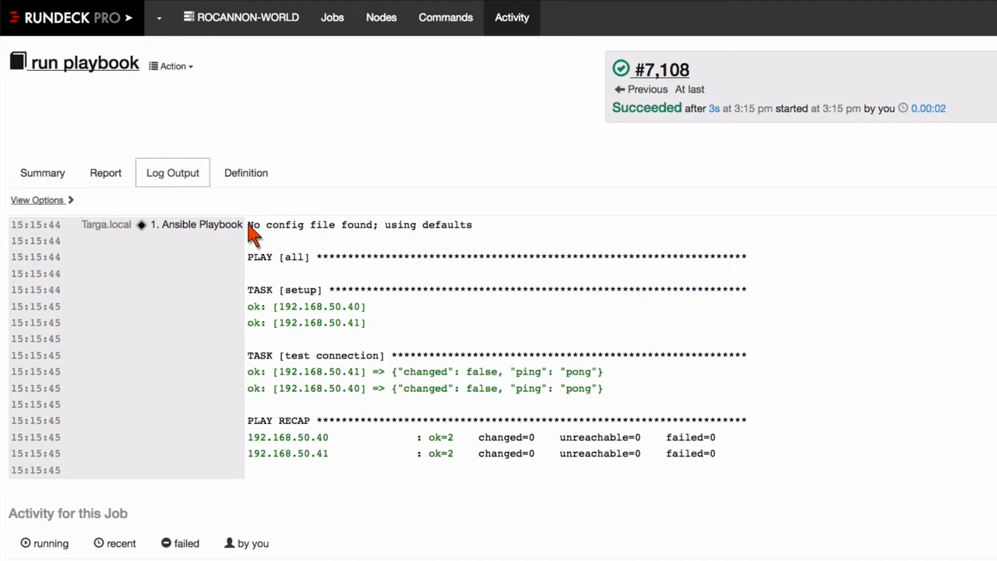
mouse_move(759, 465)
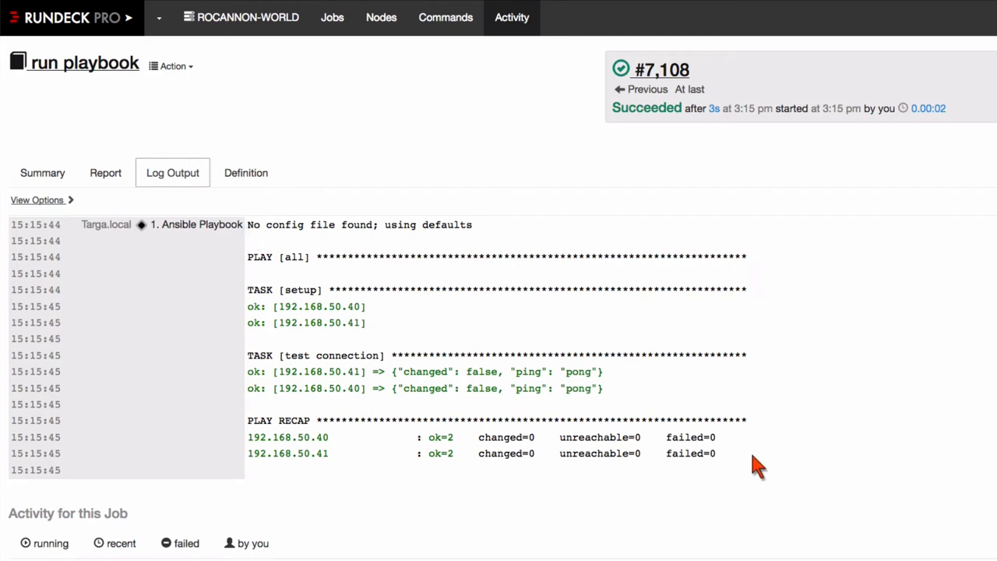
mouse_move(486, 318)
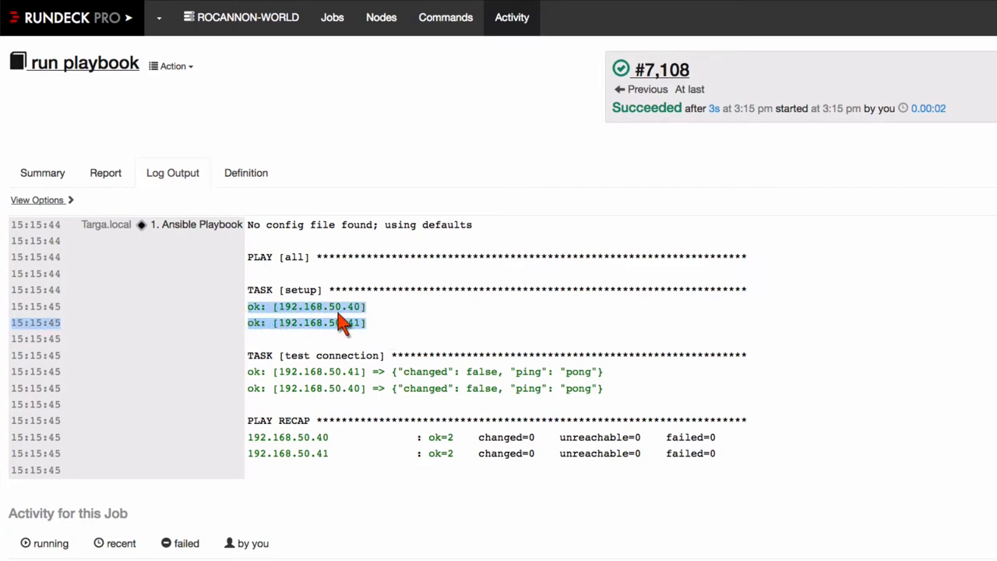
mouse_move(378, 261)
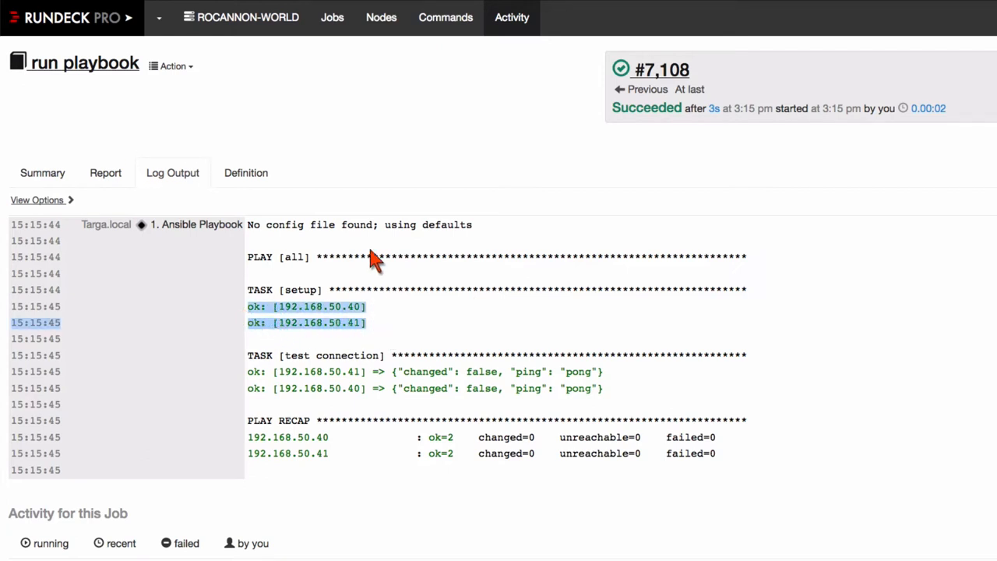
- List all project nodes, then inspect and collapse node 192.168.50.40's details
left_click(381, 17)
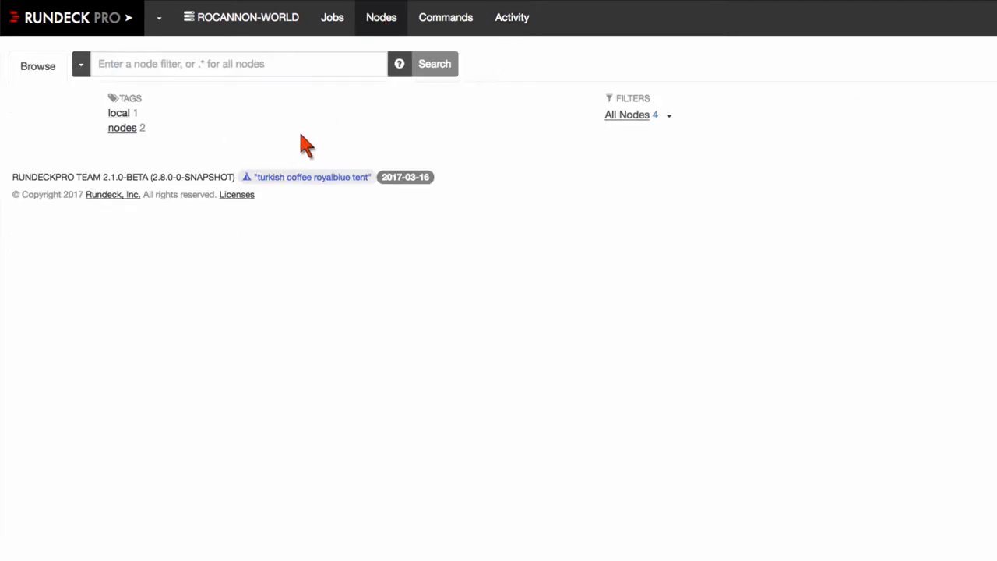
left_click(433, 64)
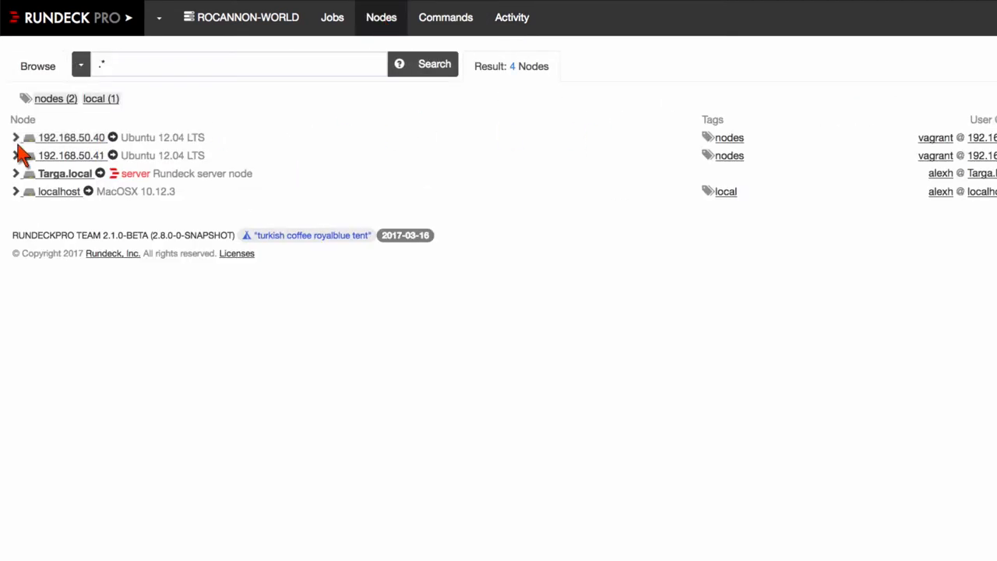
left_click(15, 138)
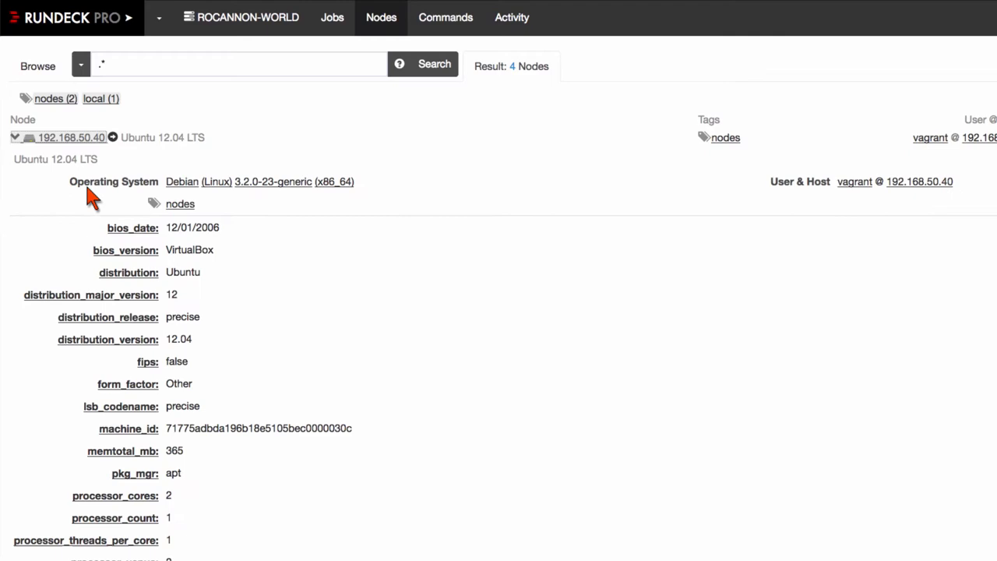
scroll("down", 3)
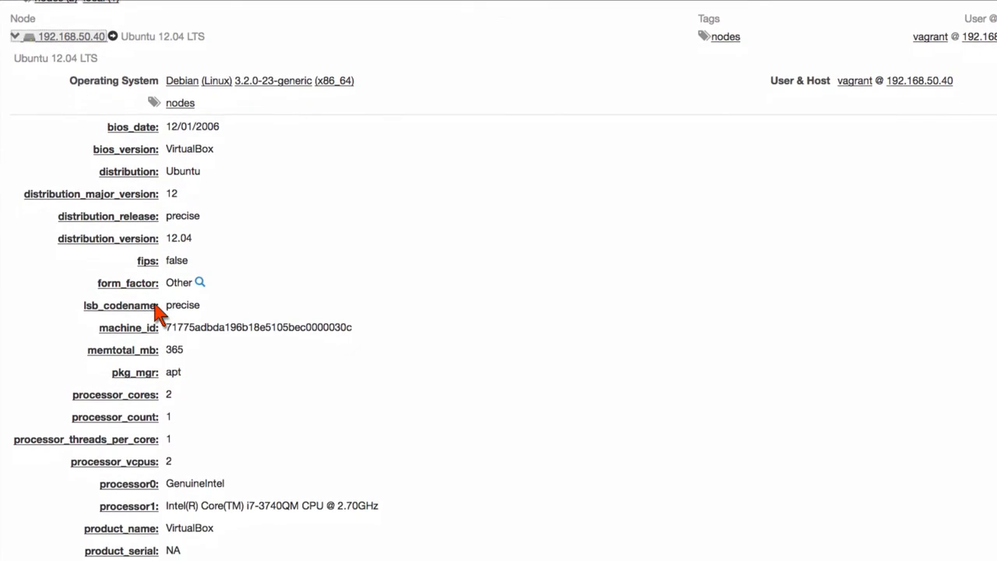
scroll("down", 3)
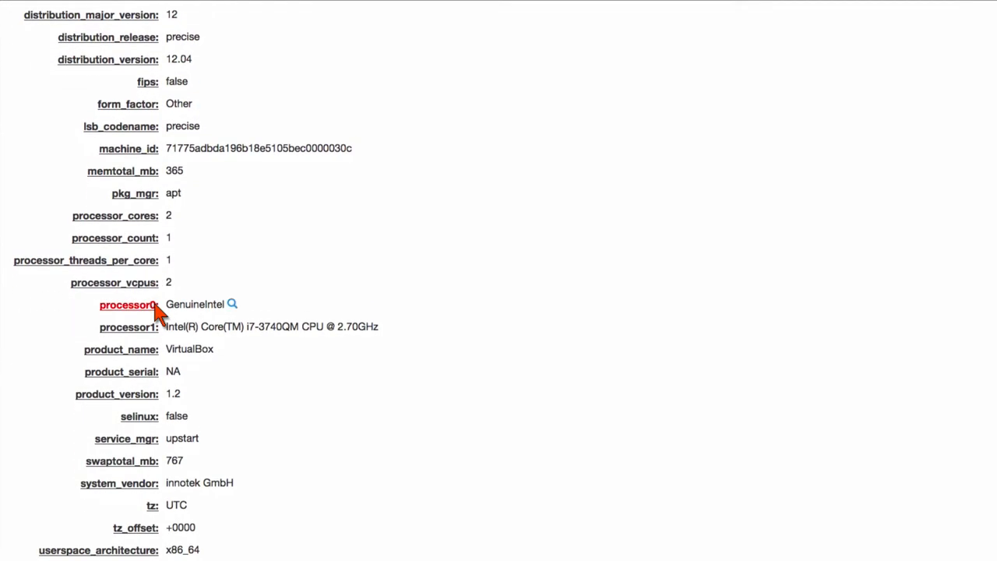
scroll("up", 3)
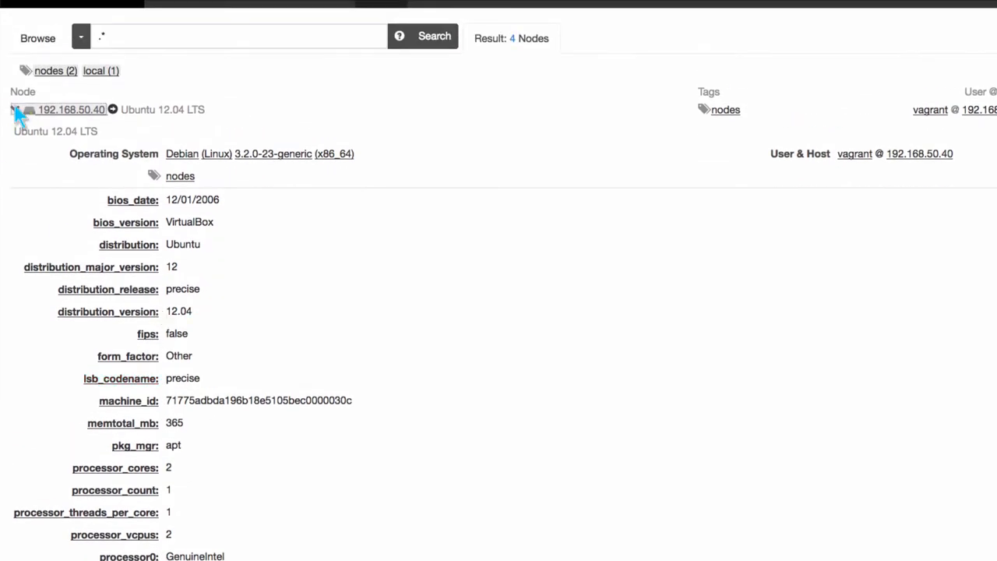
left_click(14, 109)
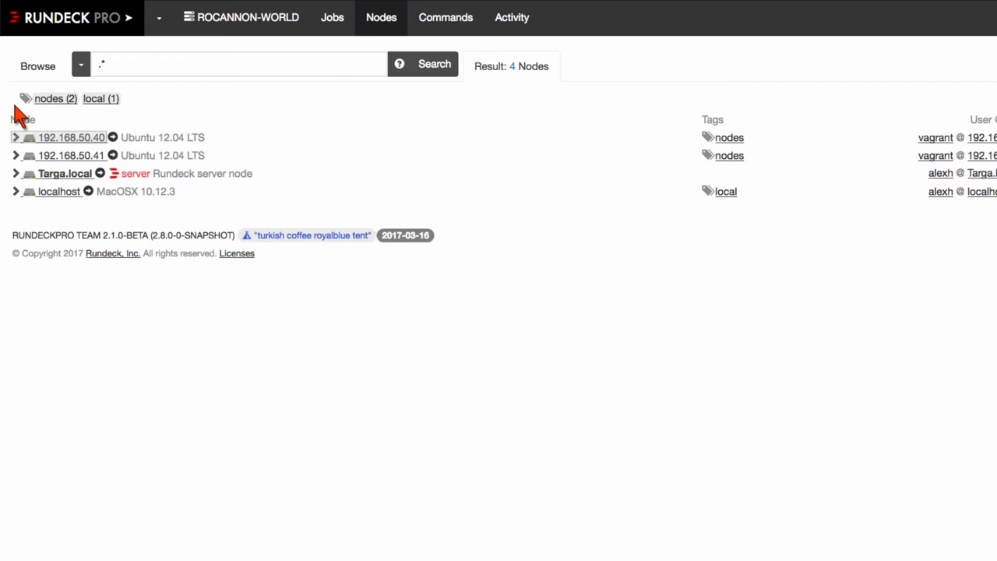
mouse_move(19, 144)
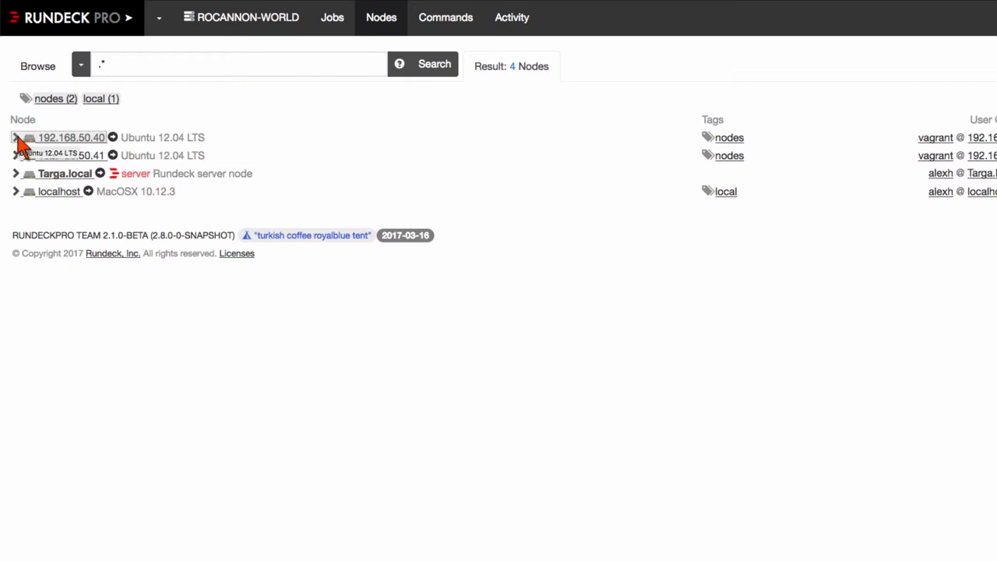
- Expand node 192.168.50.41 and scroll through its facts: Ubuntu 12.04, VirtualBox, 2 cores
left_click(15, 155)
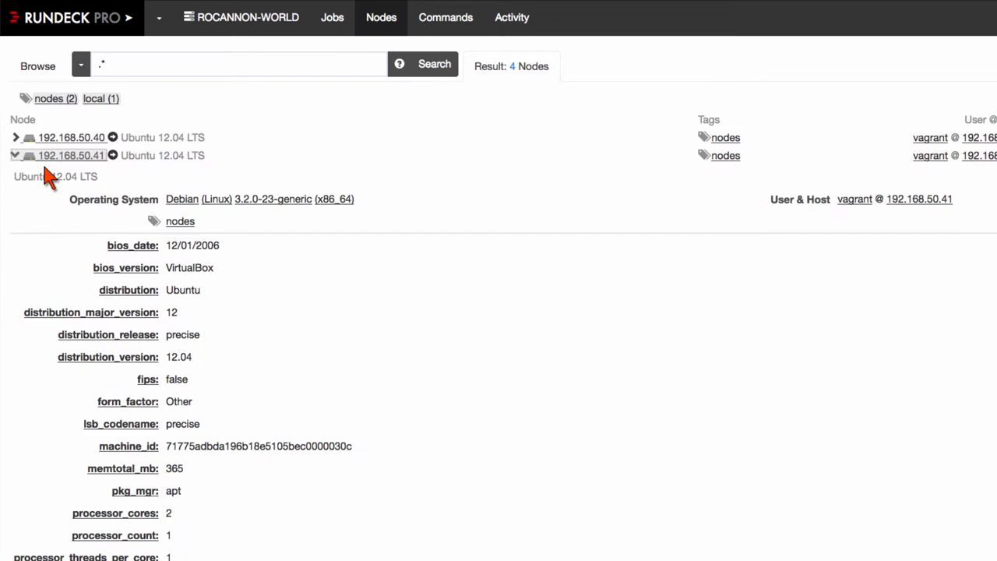
scroll("down", 3)
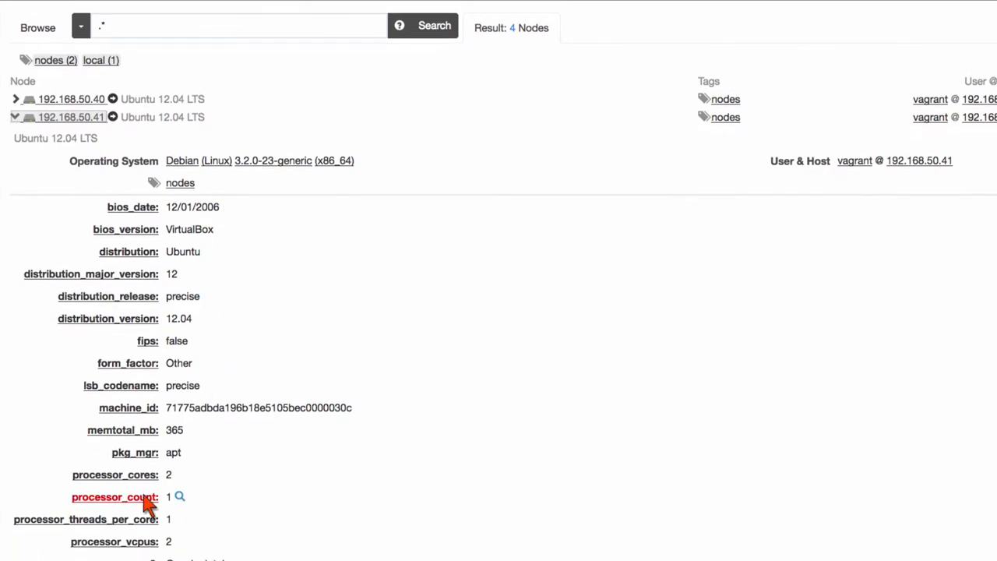
scroll("down", 3)
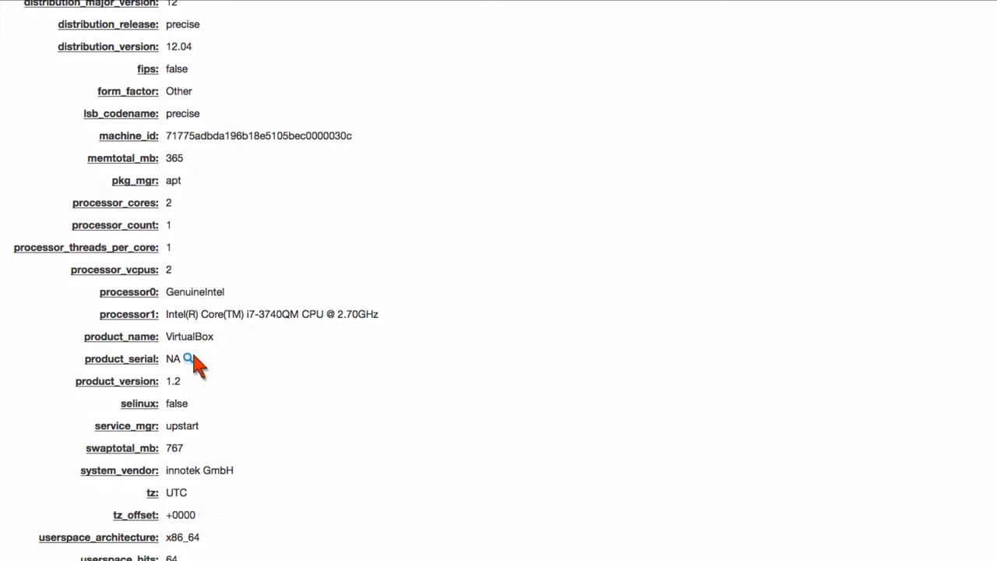
mouse_move(288, 554)
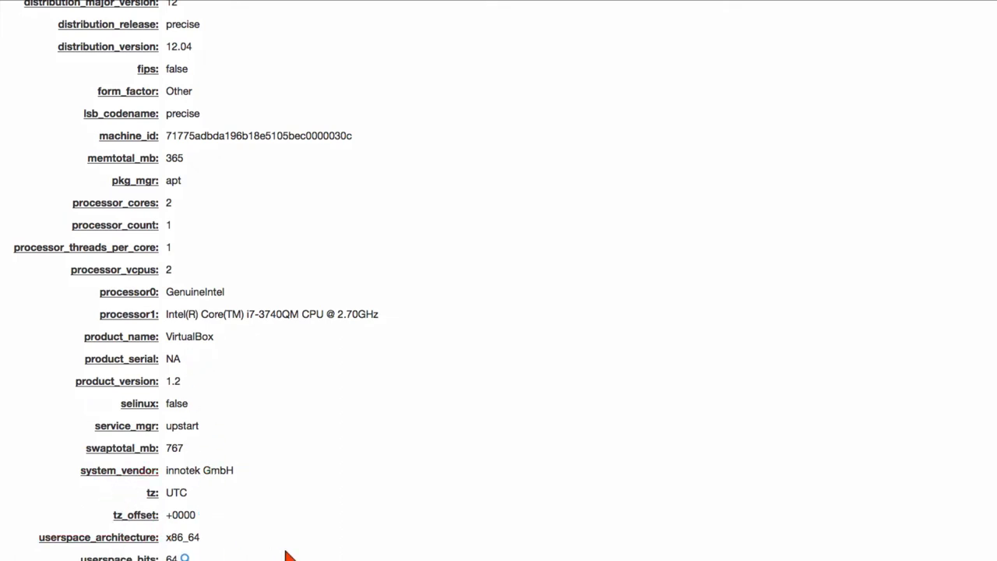
mouse_move(347, 425)
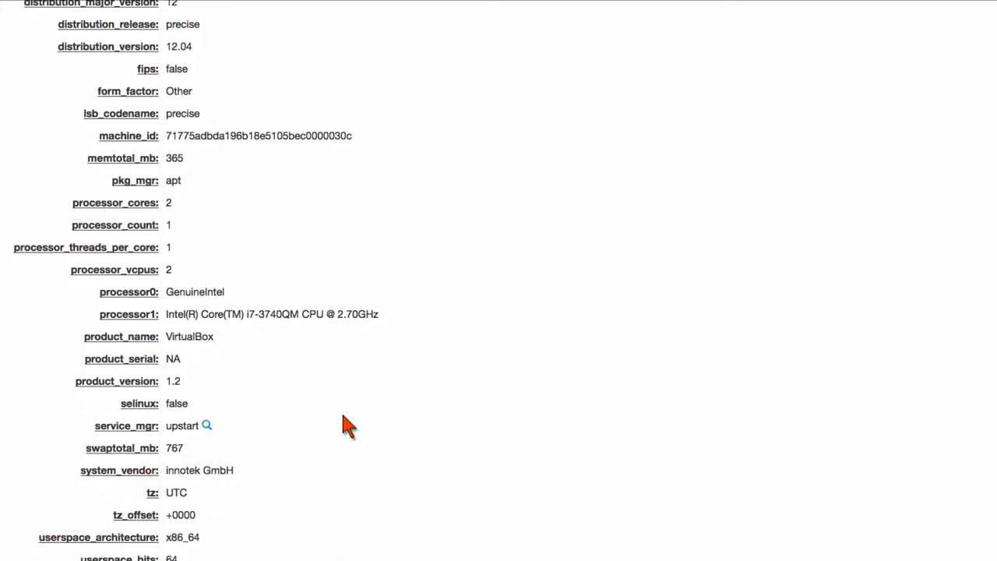
scroll("up", 3)
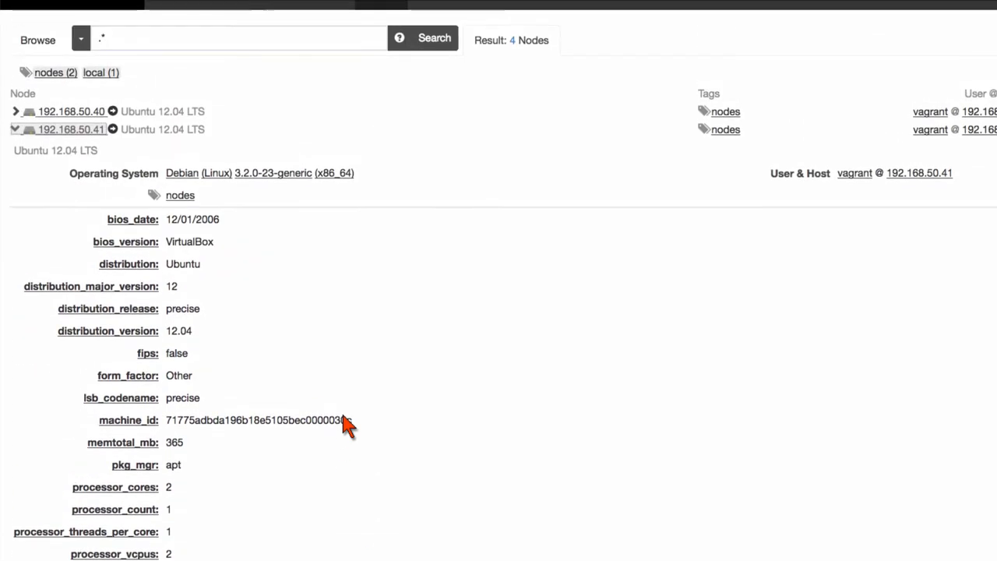
scroll("up", 3)
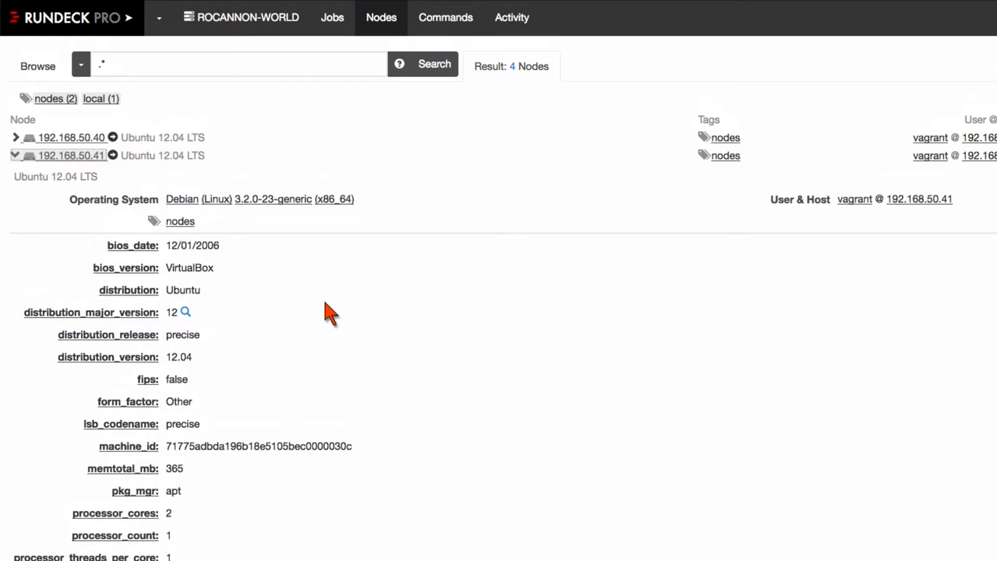
mouse_move(203, 401)
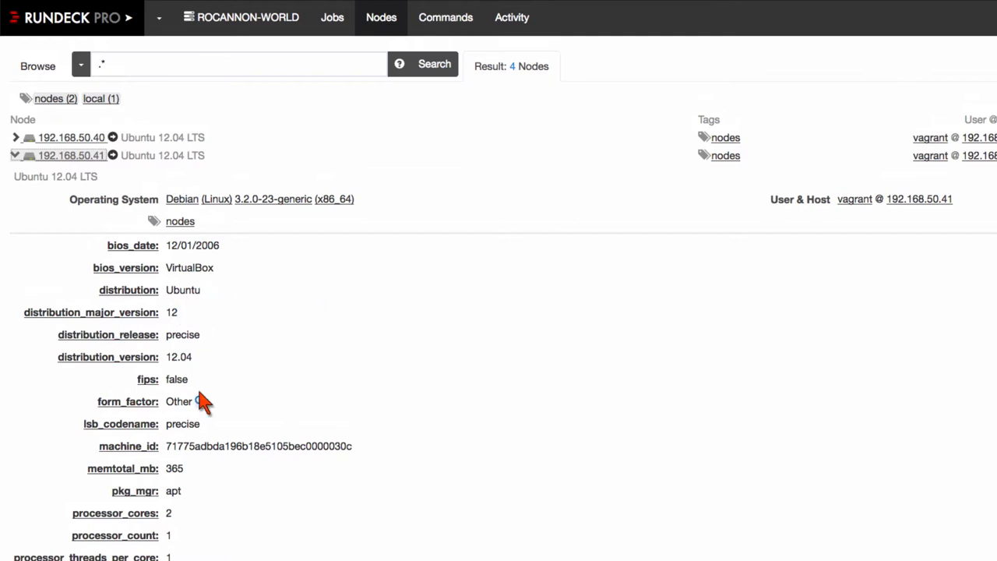
mouse_move(315, 47)
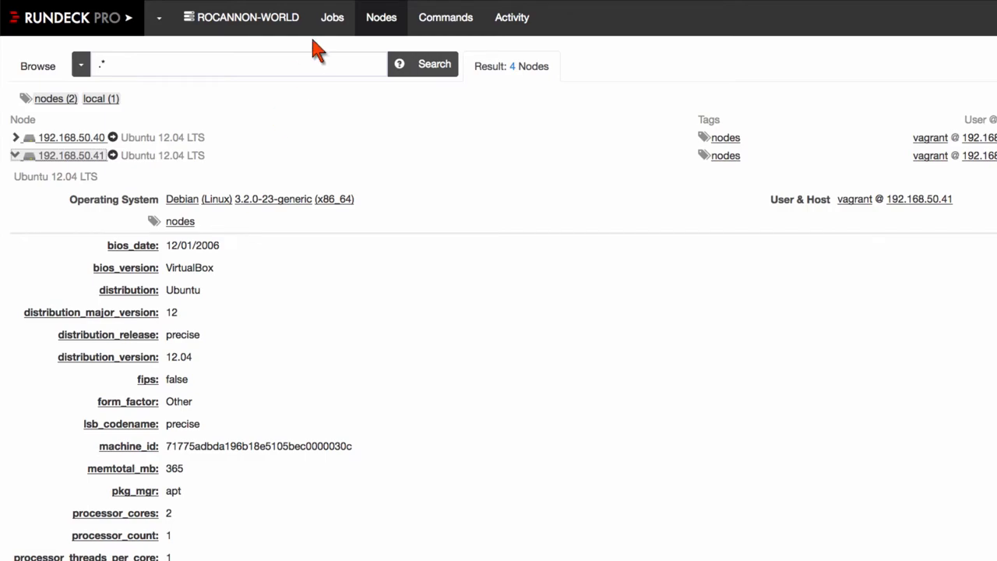
- Edit the run playbook job, review its expanded Ansible Playbook step fields, and return to Jobs
left_click(332, 17)
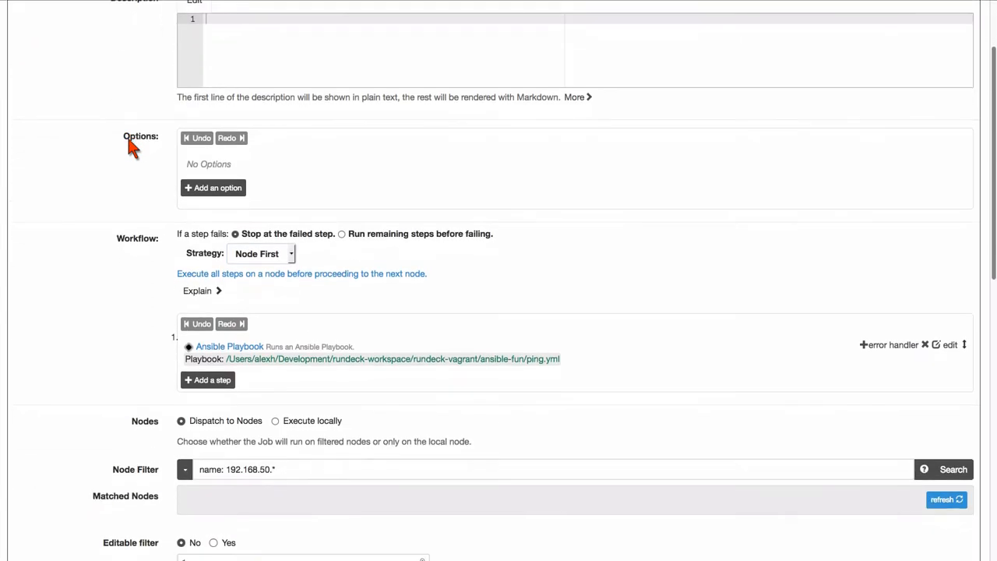
left_click(950, 344)
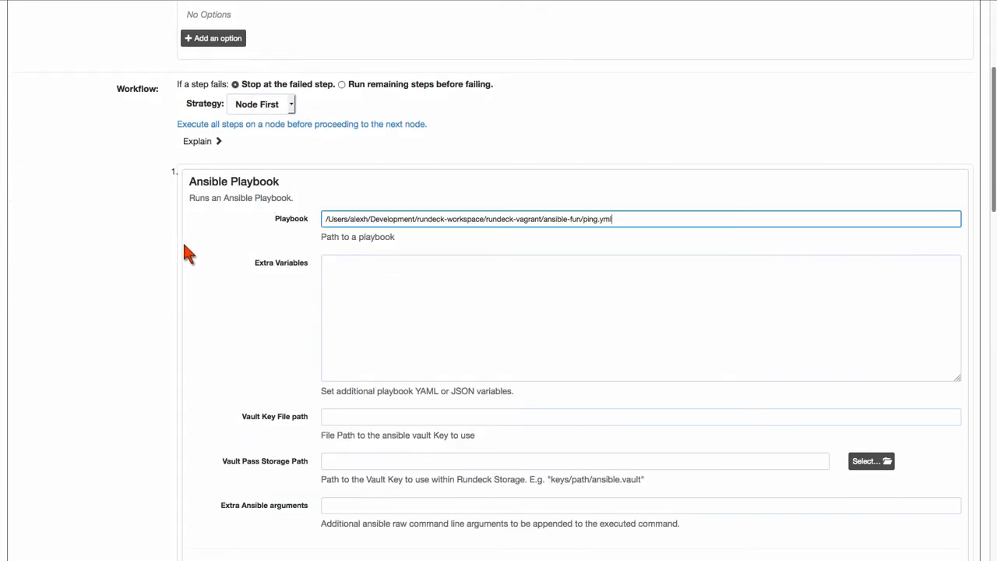
scroll("down", 3)
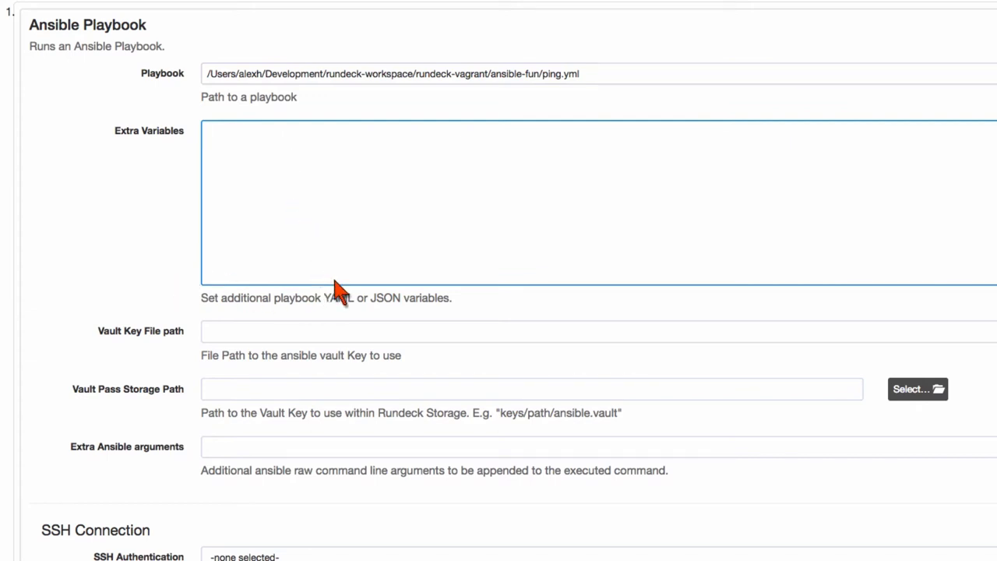
mouse_move(267, 517)
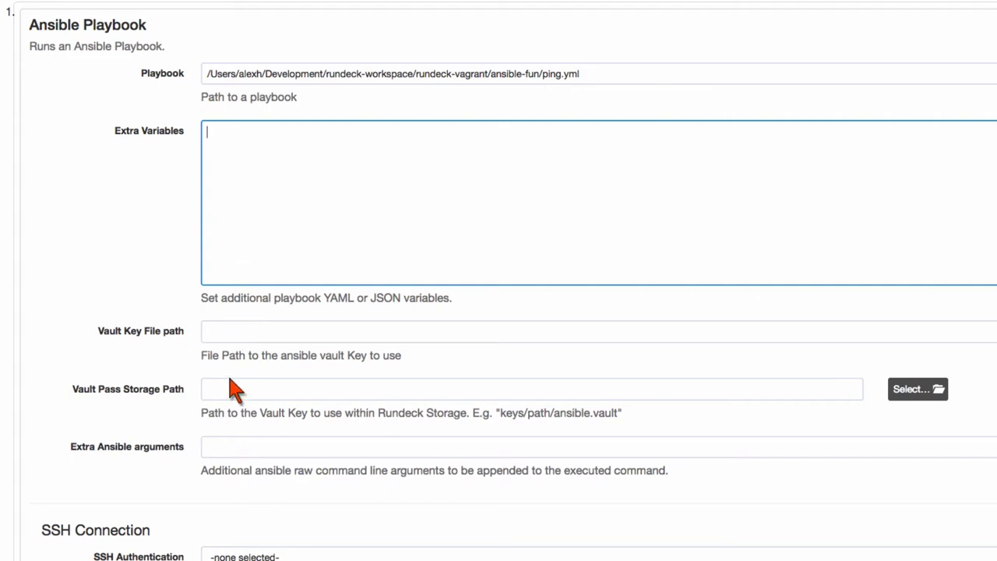
mouse_move(245, 396)
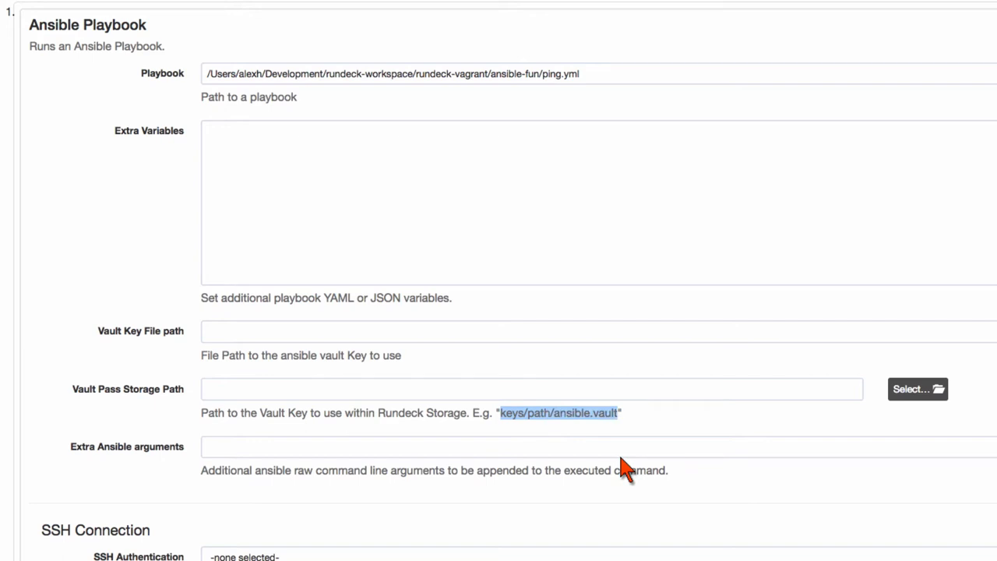
mouse_move(180, 413)
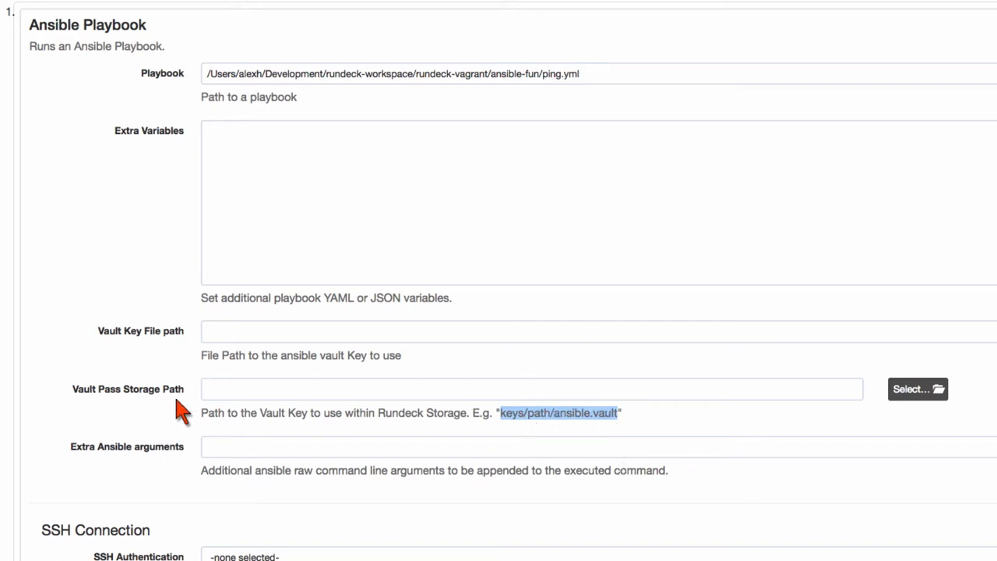
mouse_move(163, 397)
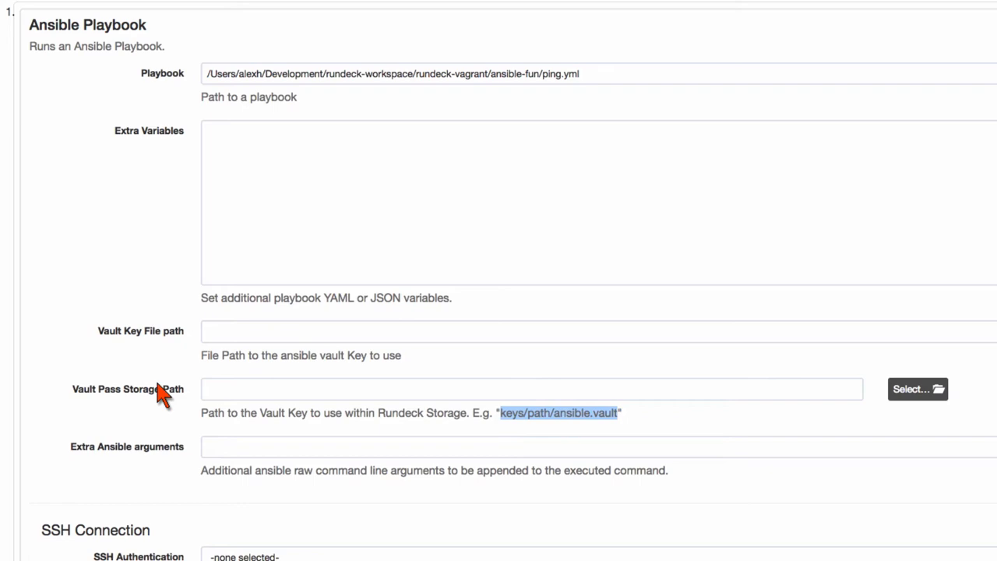
scroll("down", 3)
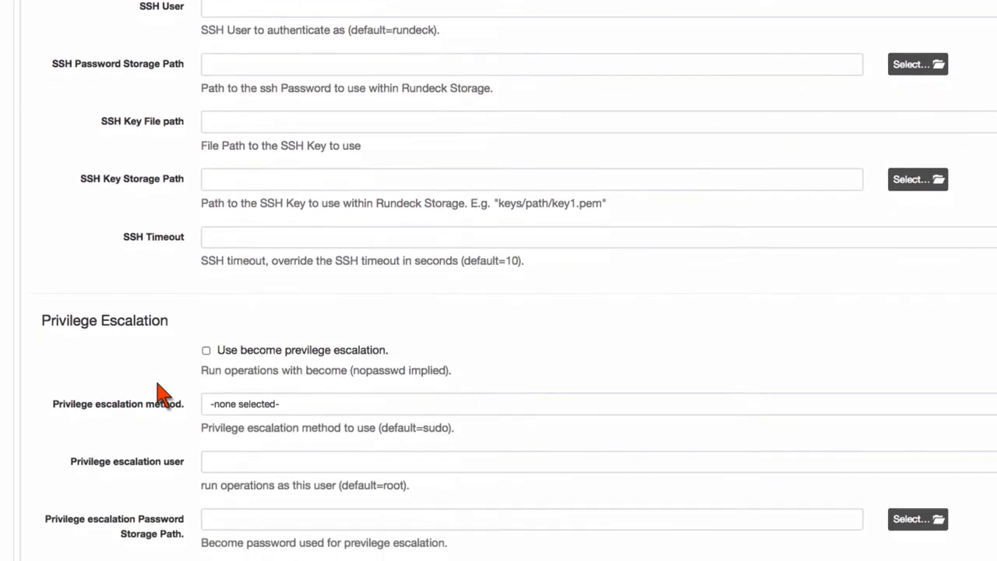
scroll("up", 3)
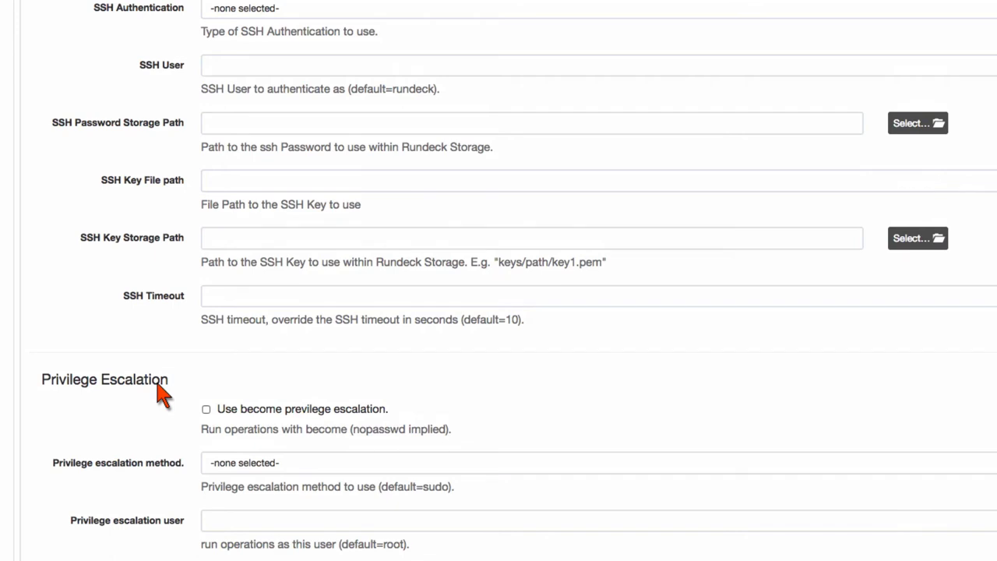
scroll("down", 3)
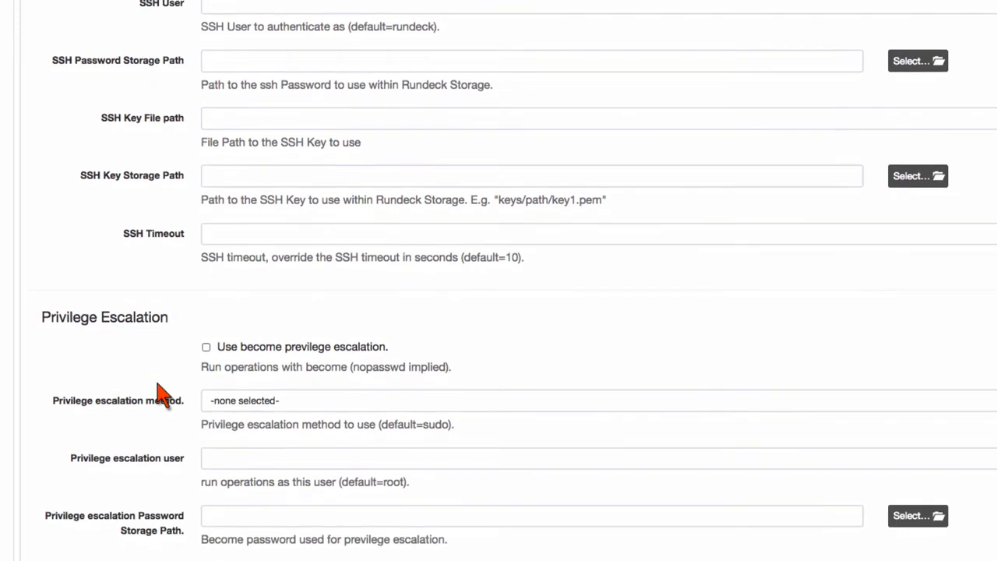
mouse_move(362, 366)
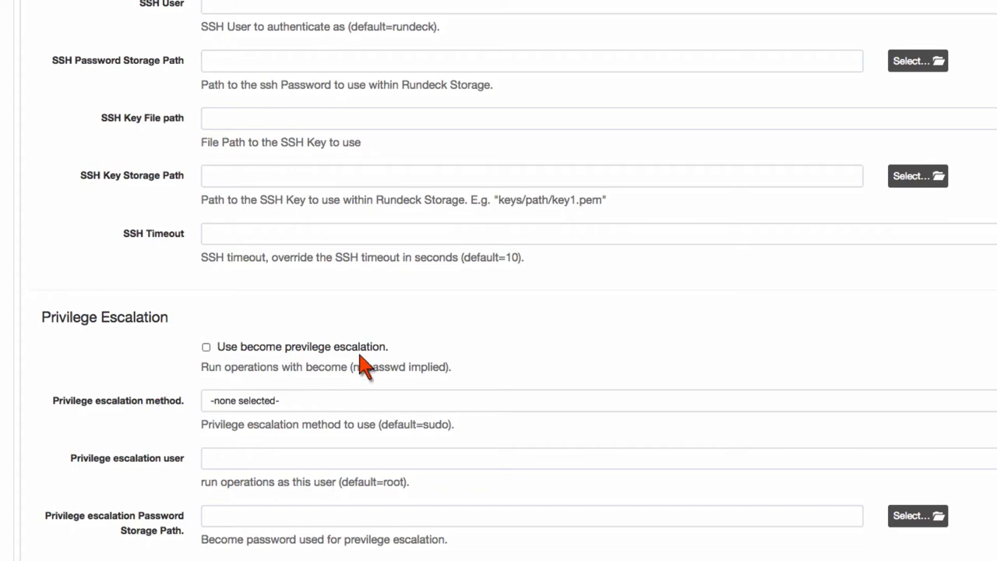
mouse_move(366, 370)
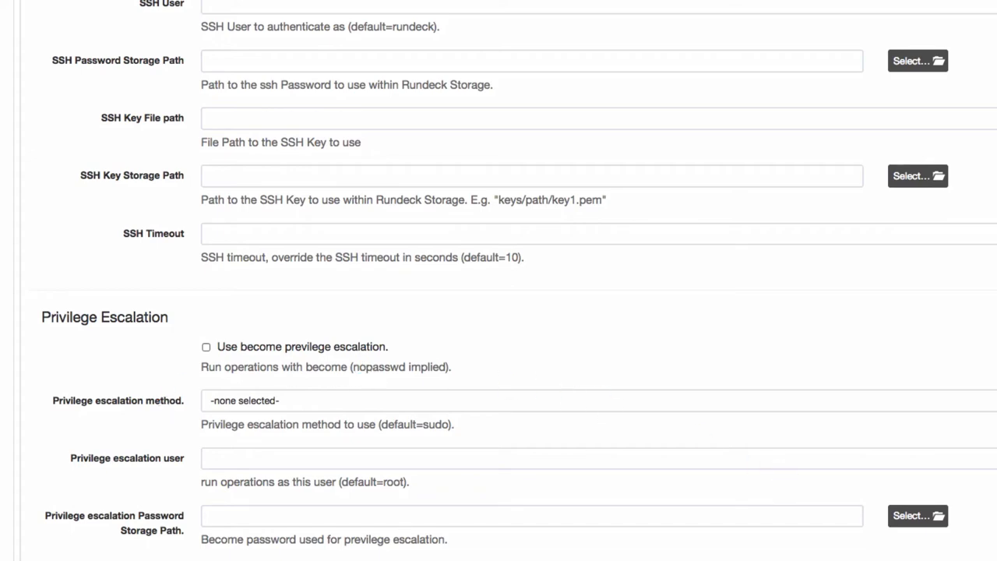
mouse_move(768, 481)
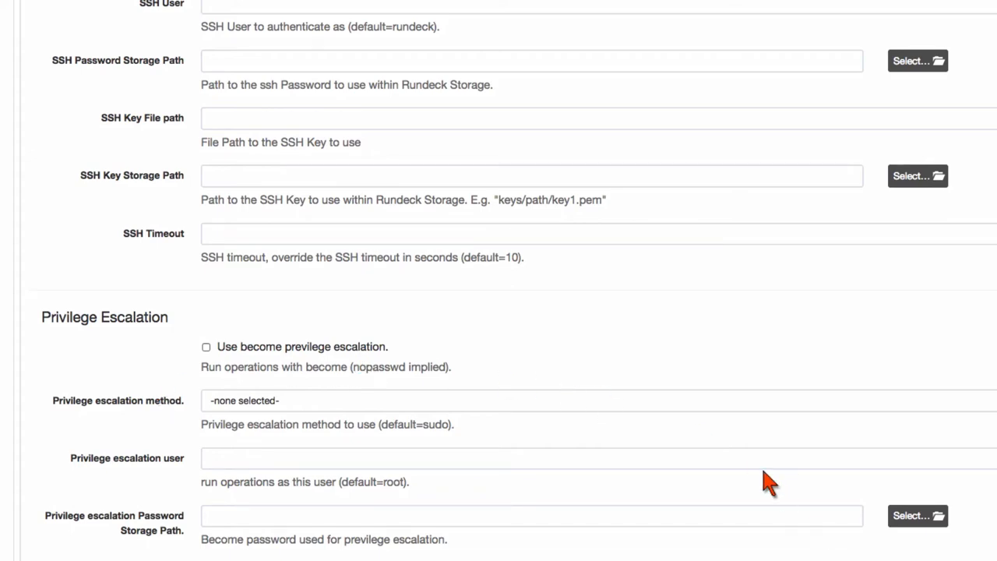
scroll("up", 3)
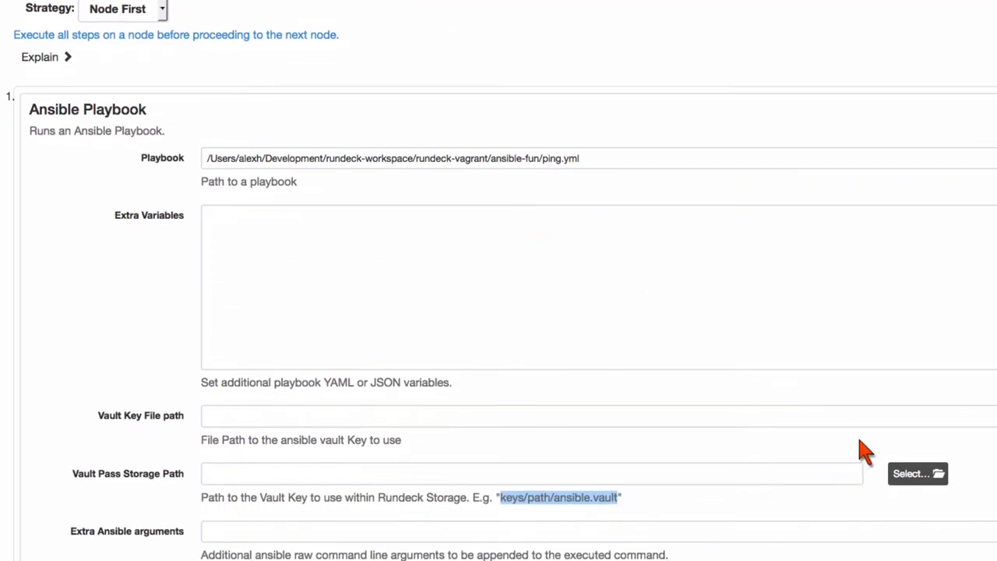
scroll("down", 3)
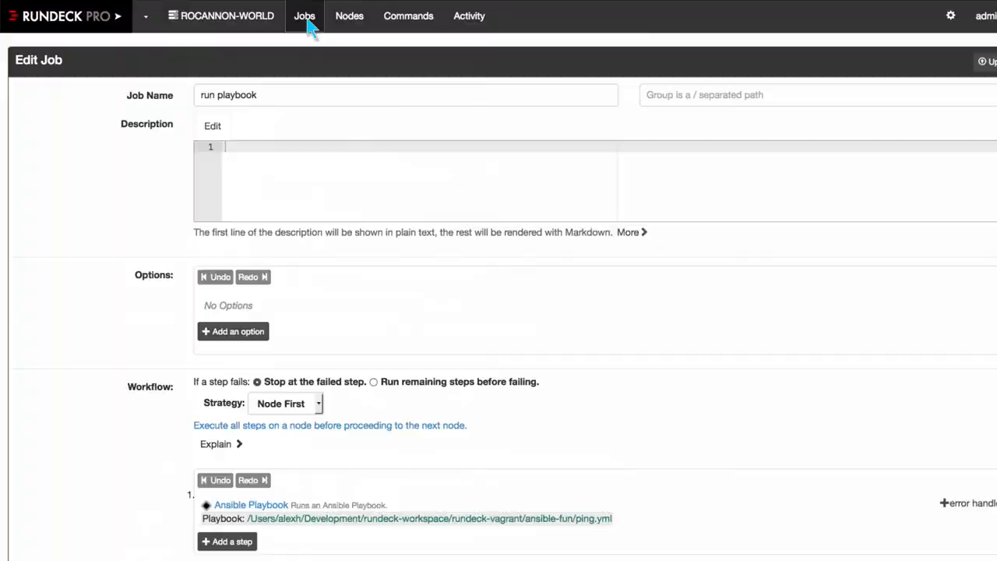
left_click(304, 16)
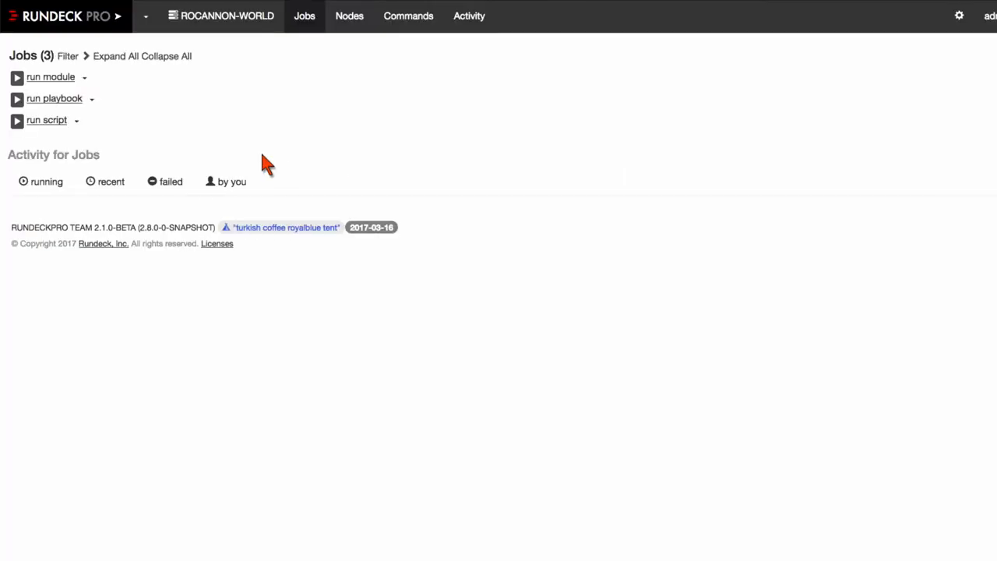
- Glance at run module, then review run script's 9-line bash script and return to Prepare and Run
left_click(51, 76)
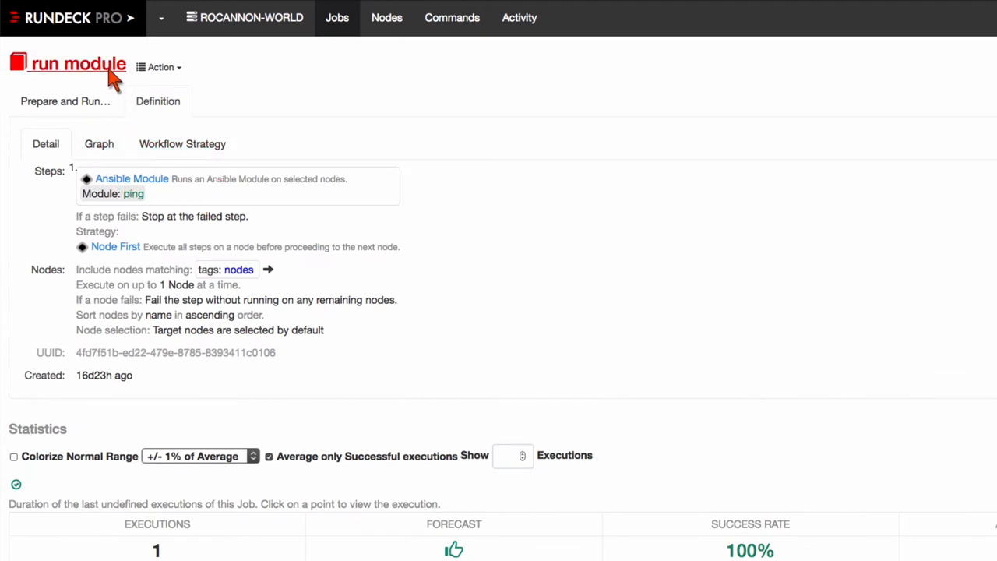
left_click(337, 17)
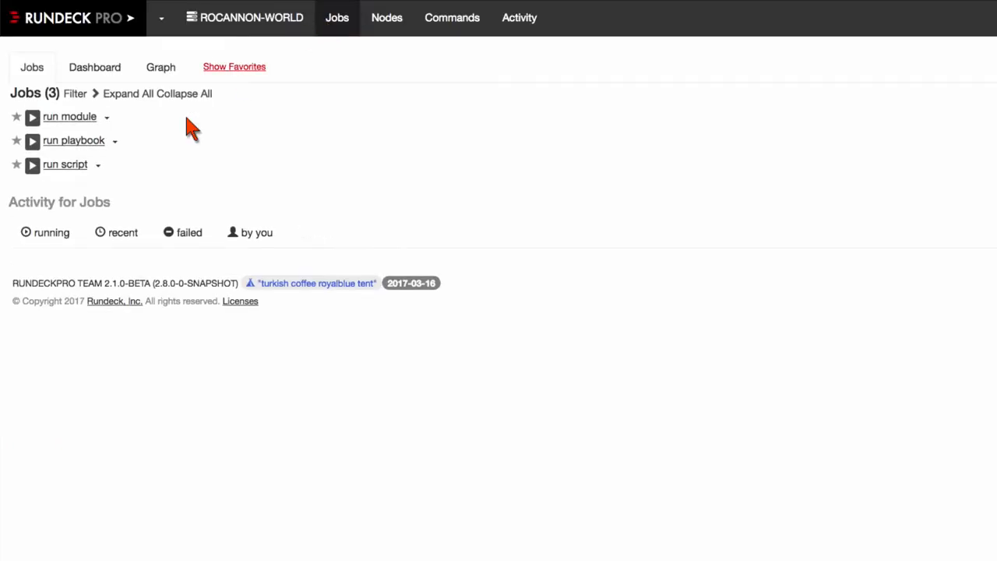
left_click(65, 164)
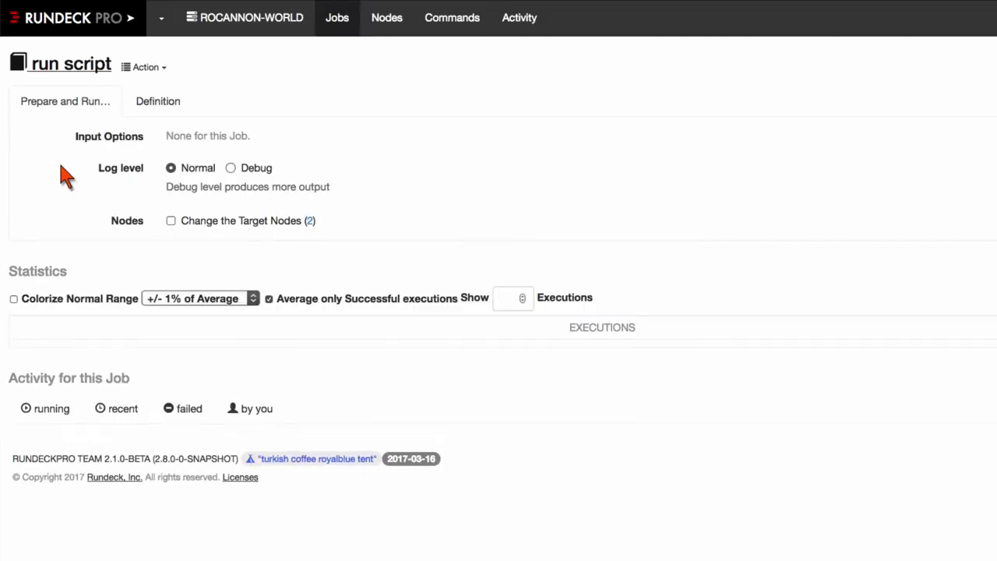
left_click(157, 102)
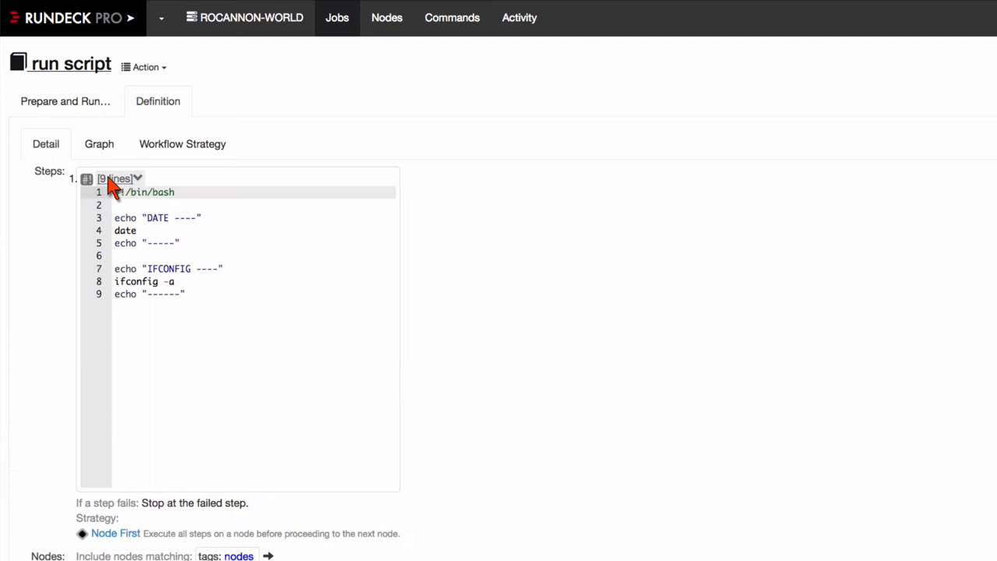
mouse_move(236, 319)
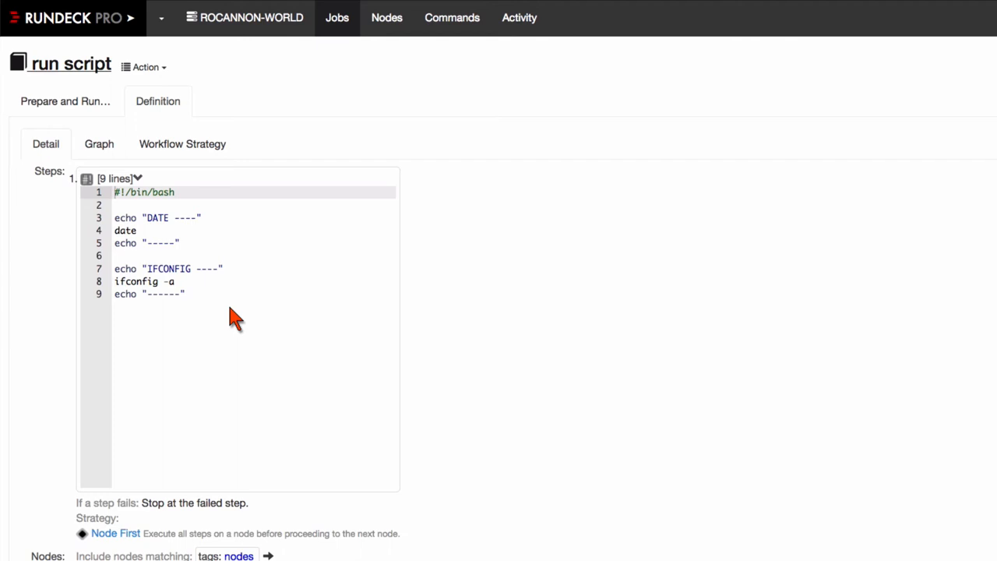
mouse_move(228, 315)
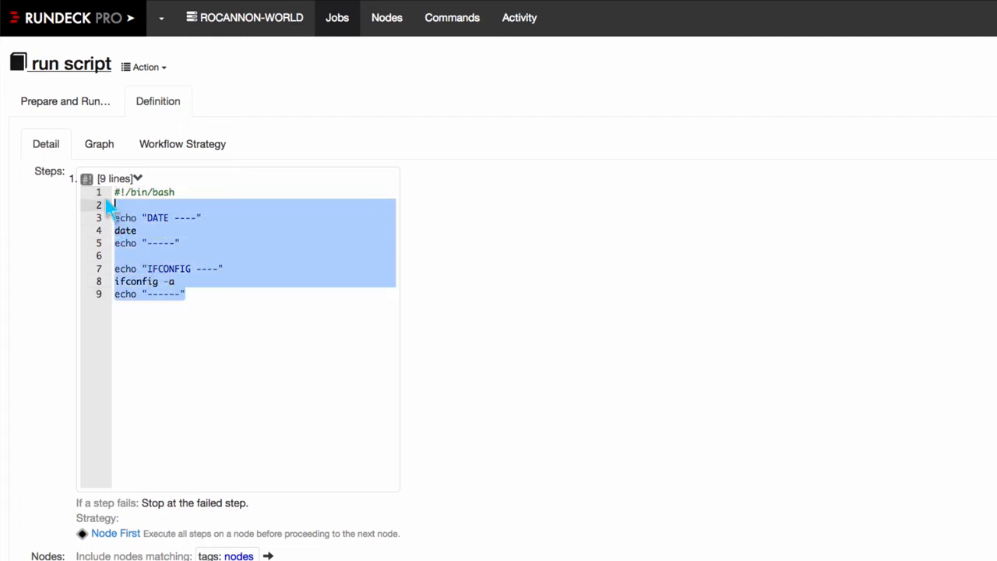
left_click_drag(112, 204, 117, 191)
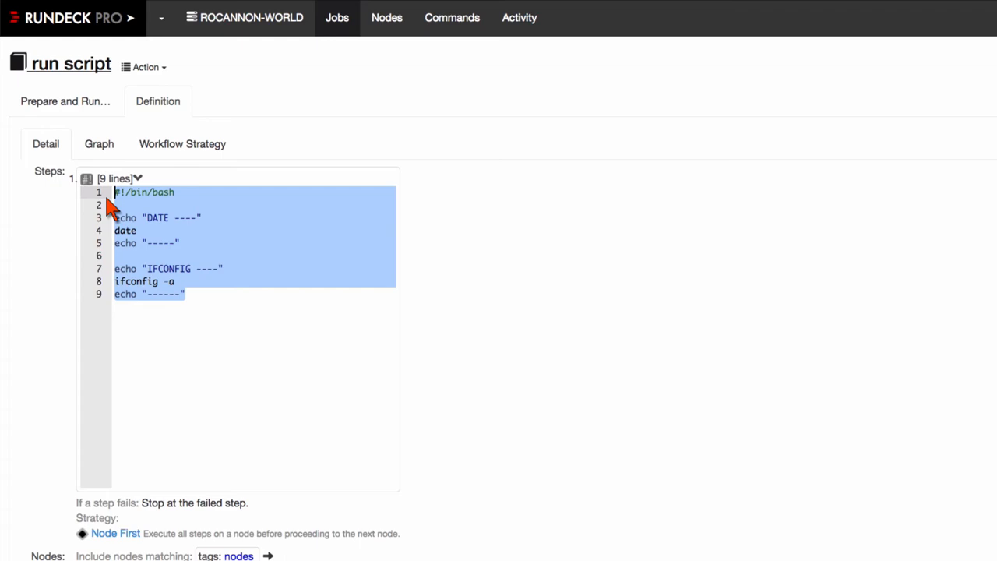
left_click(65, 101)
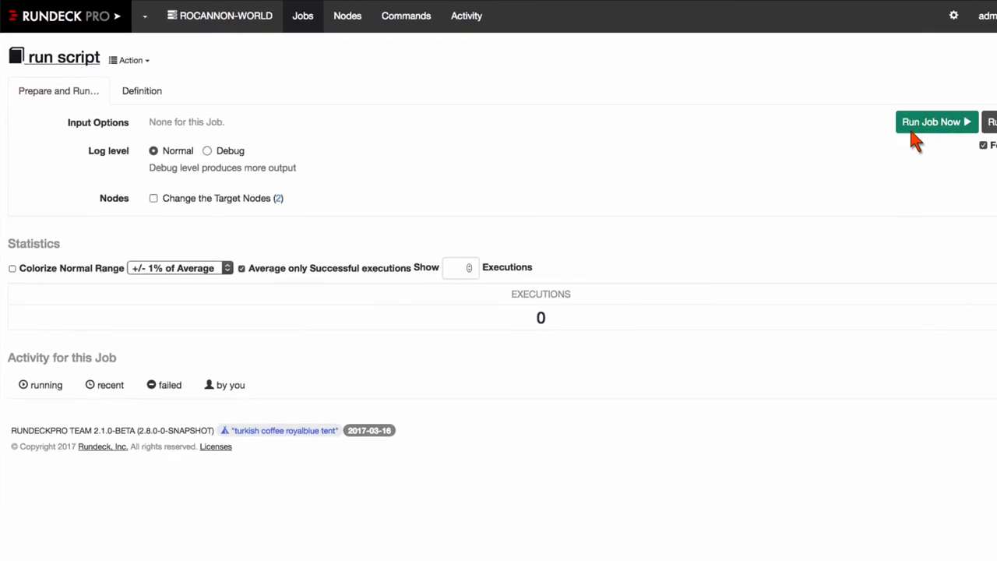
- Run the run script job, scroll its log, and expand then collapse node 192.168.50.40's report
left_click(931, 121)
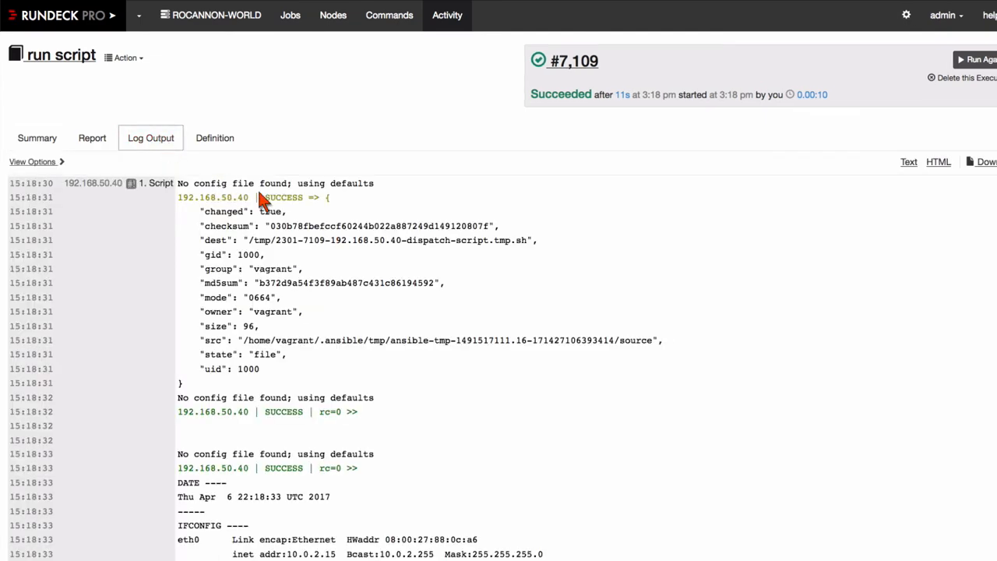
scroll("down", 3)
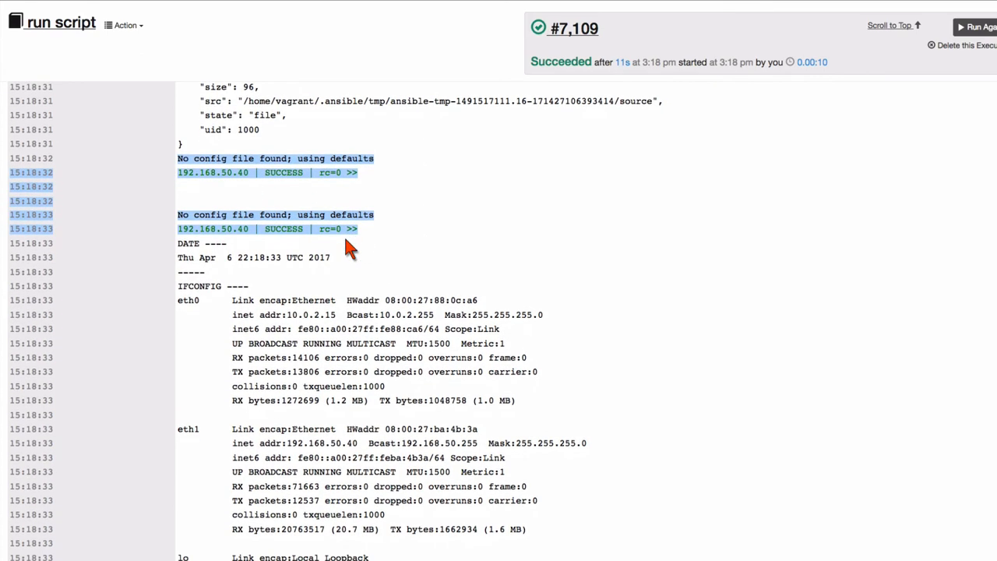
scroll("down", 3)
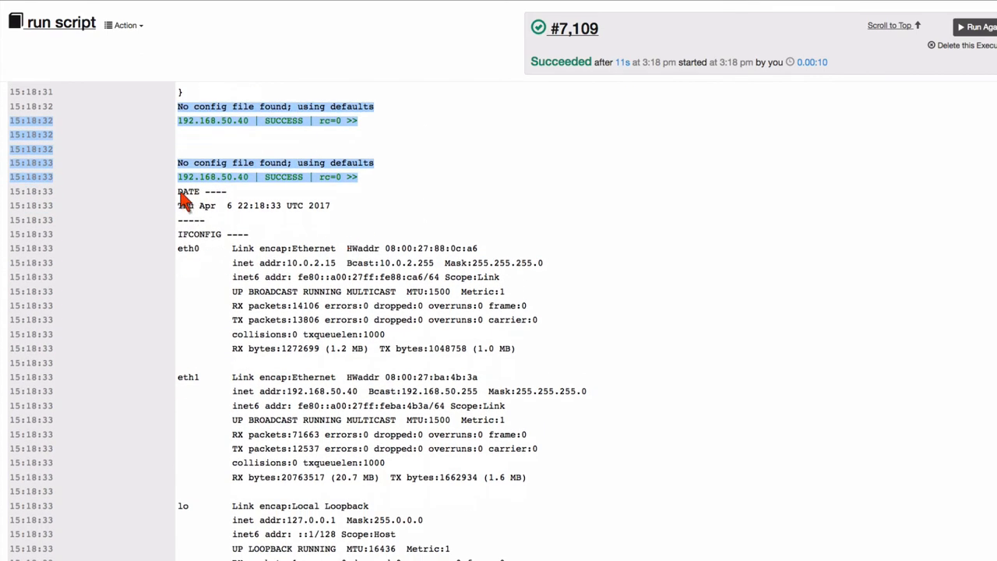
scroll("down", 3)
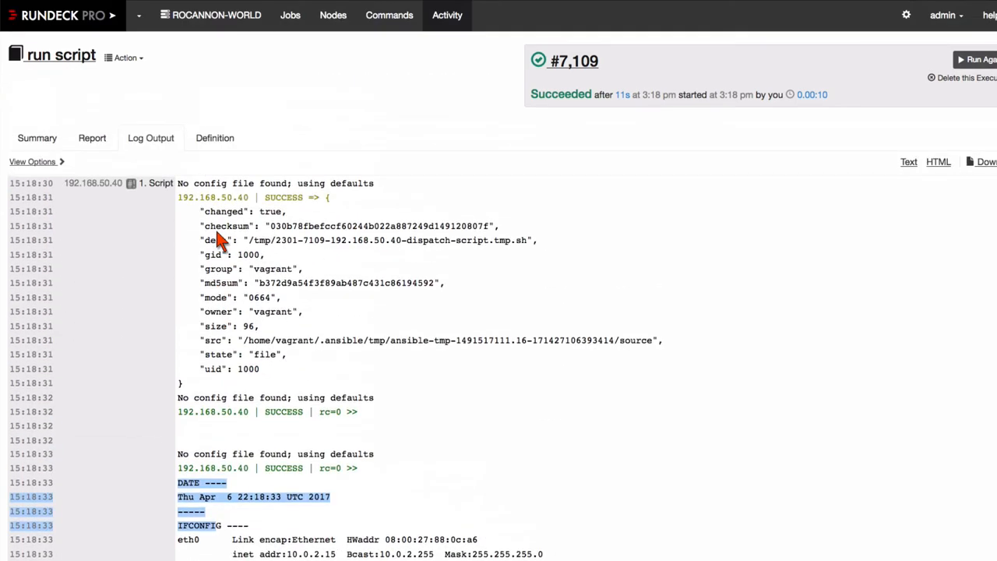
scroll("down", 3)
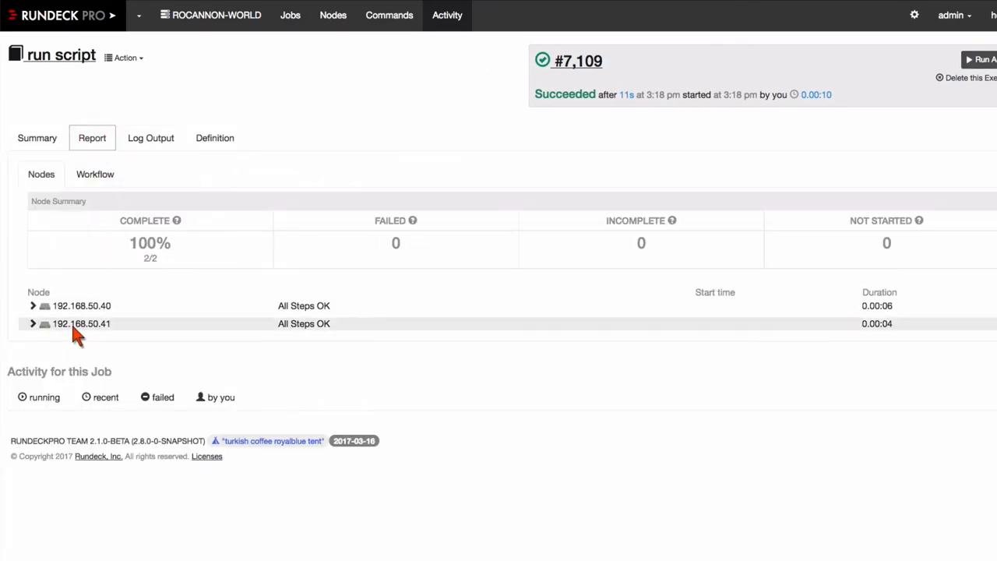
left_click(33, 305)
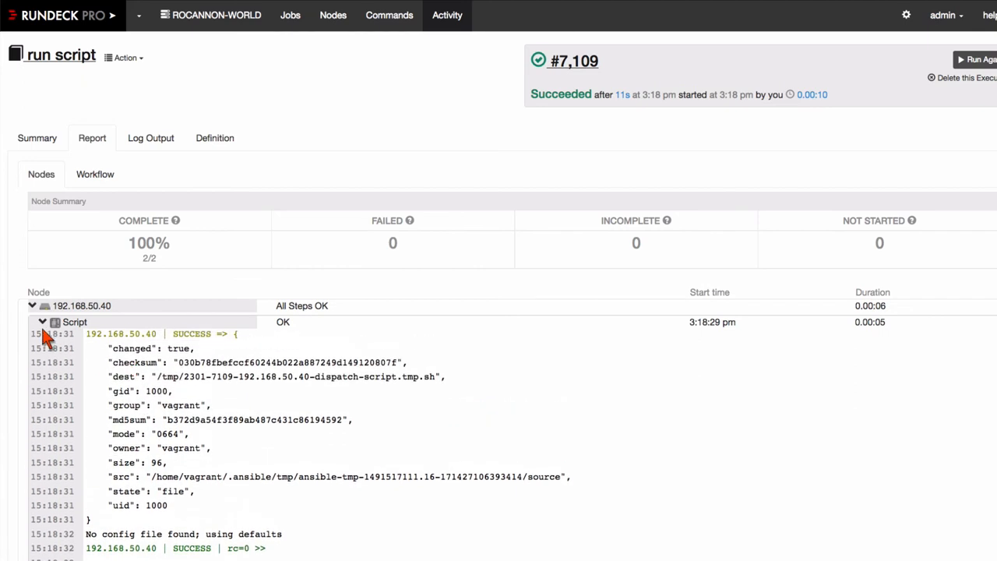
left_click(42, 322)
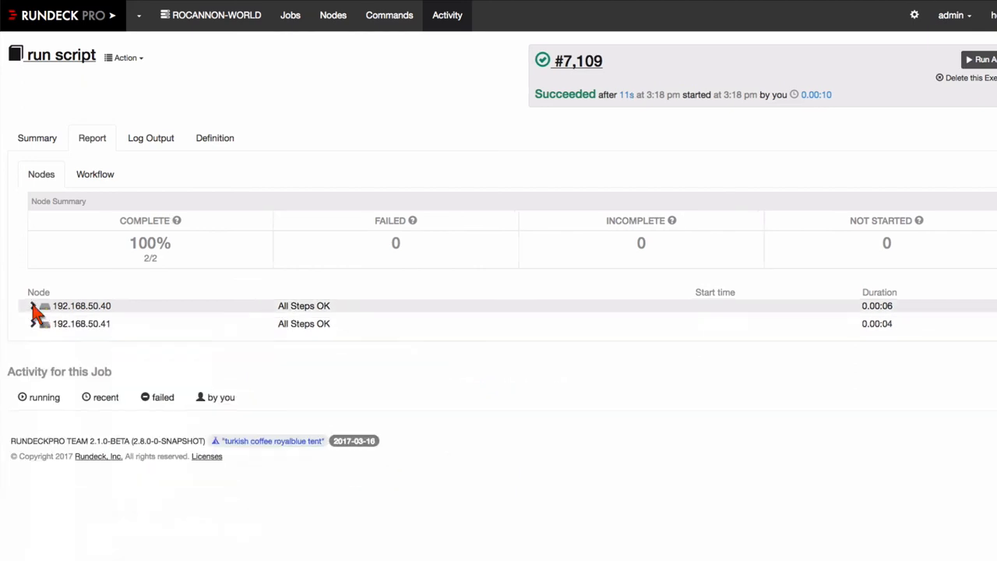
mouse_move(318, 122)
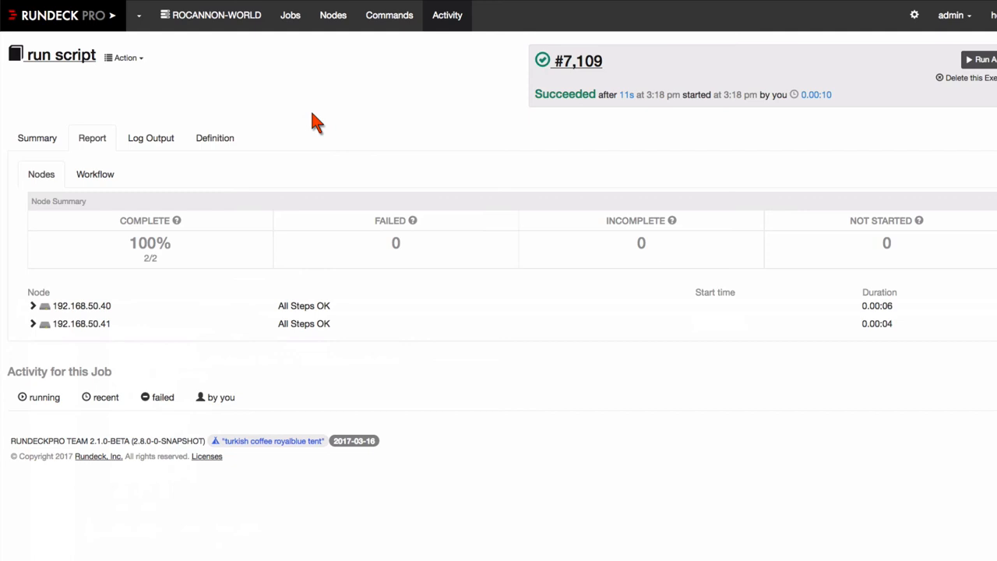
mouse_move(306, 17)
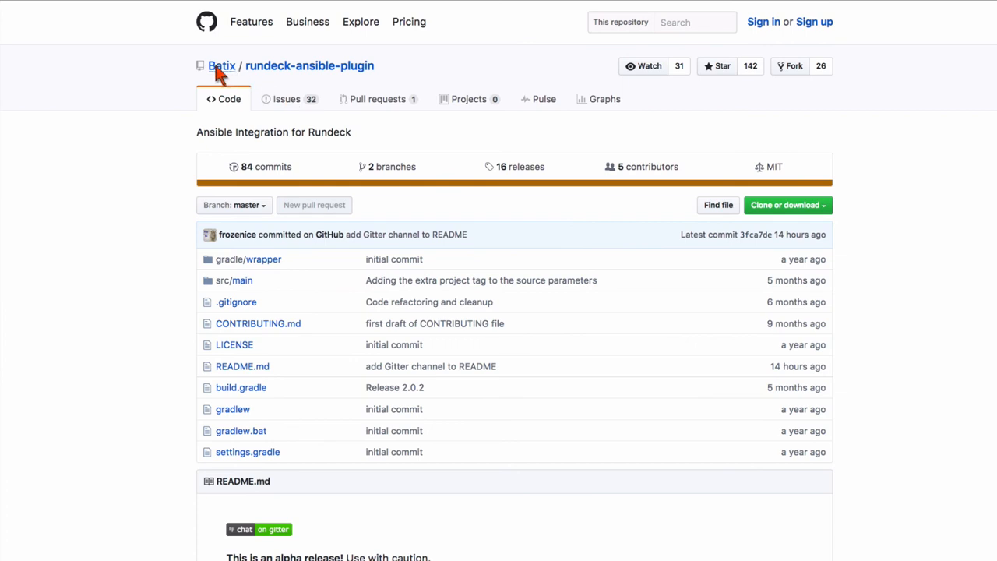
mouse_move(263, 84)
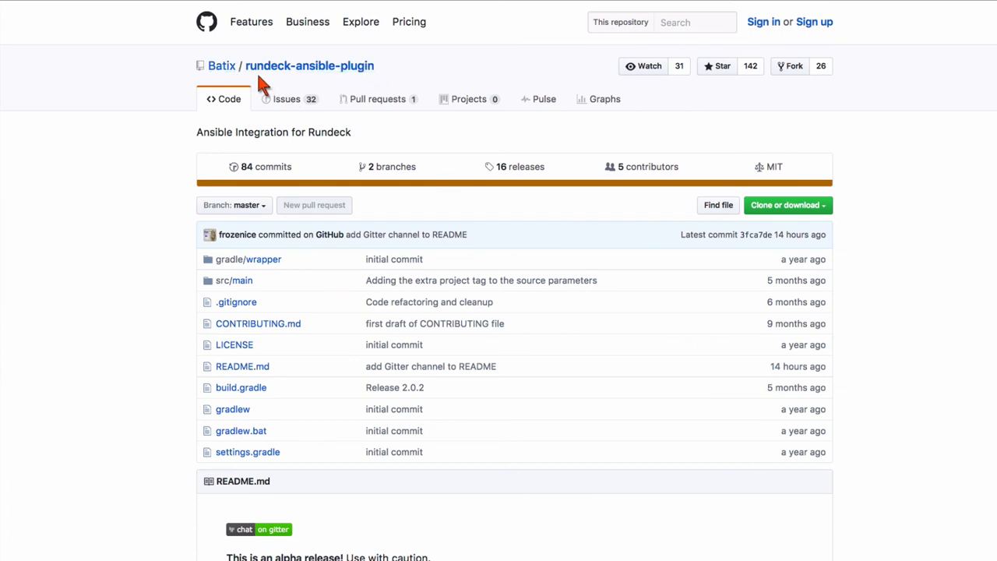
mouse_move(473, 82)
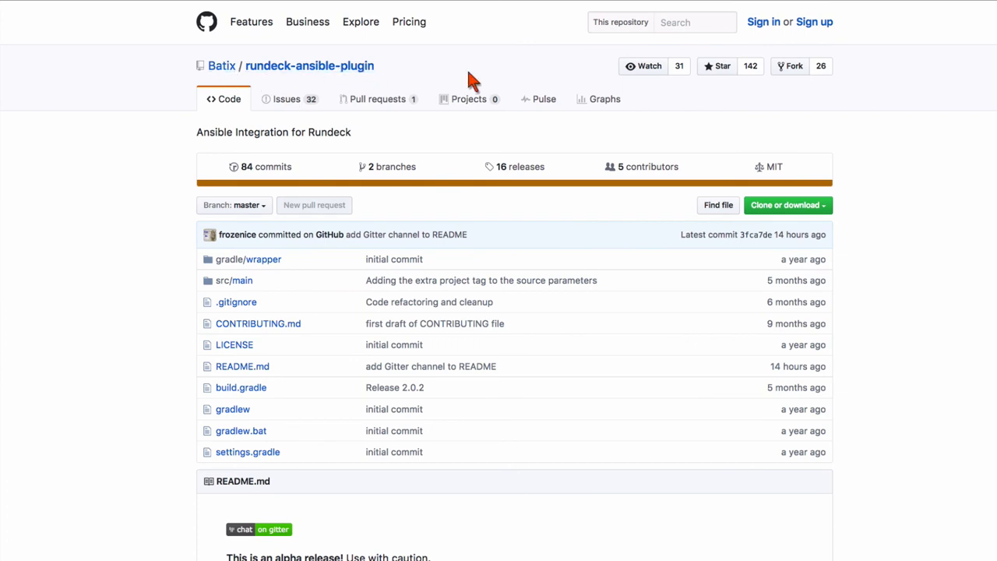
mouse_move(520, 187)
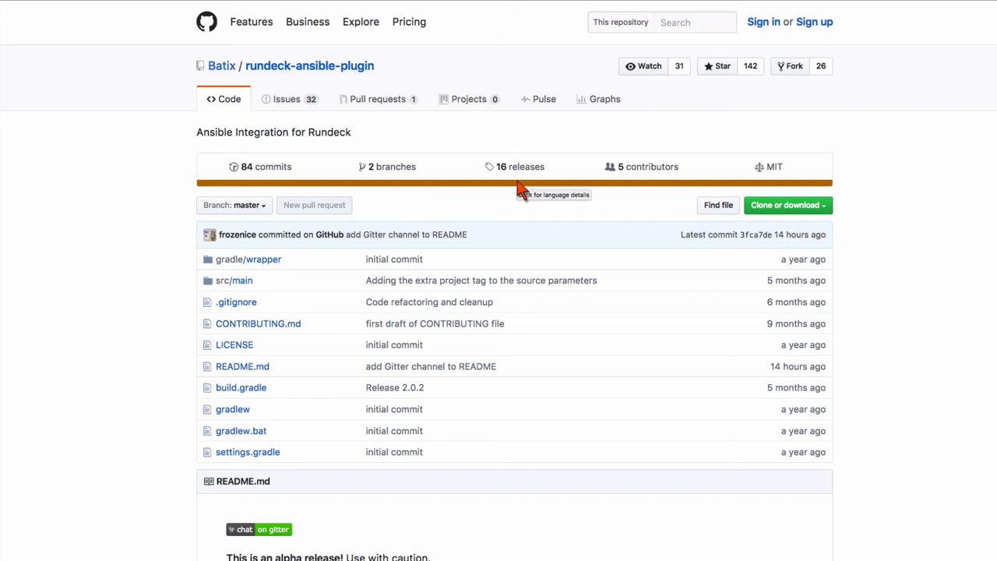
mouse_move(509, 166)
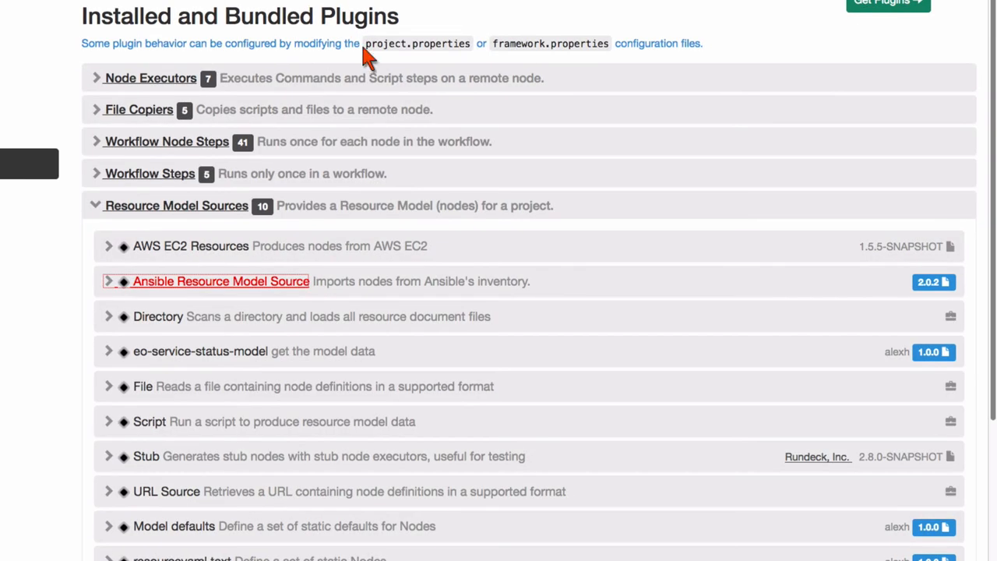
left_click(150, 77)
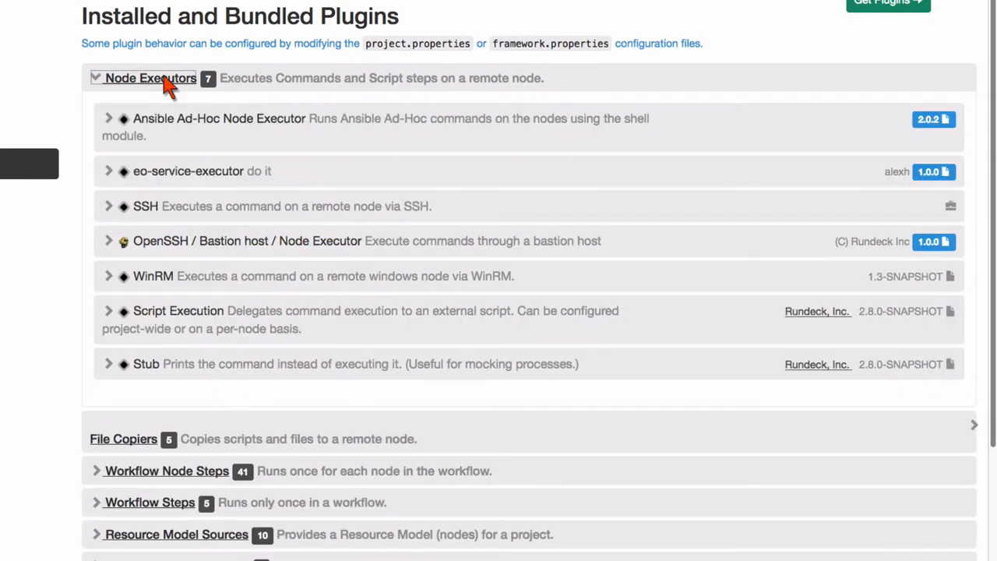
mouse_move(218, 118)
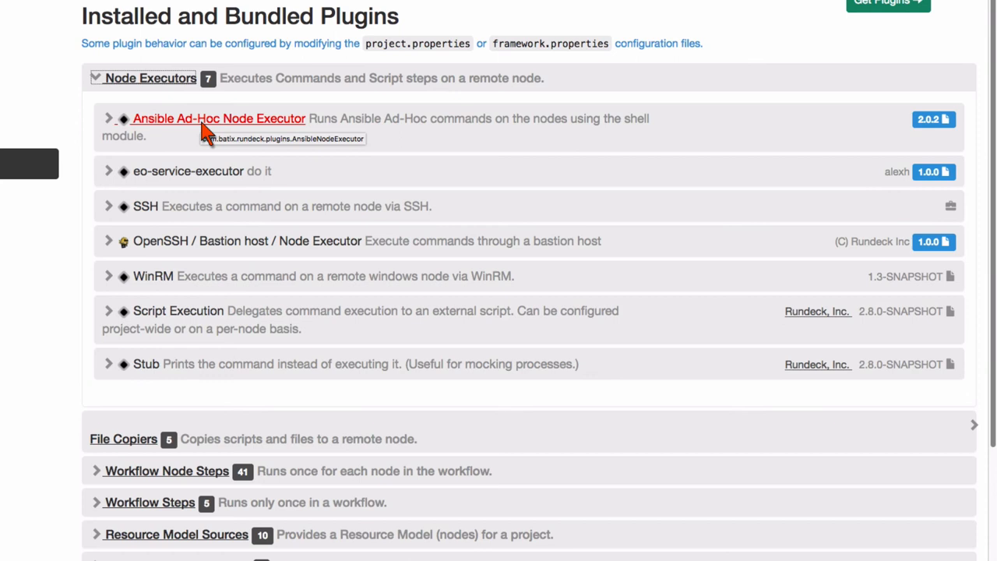
scroll("down", 3)
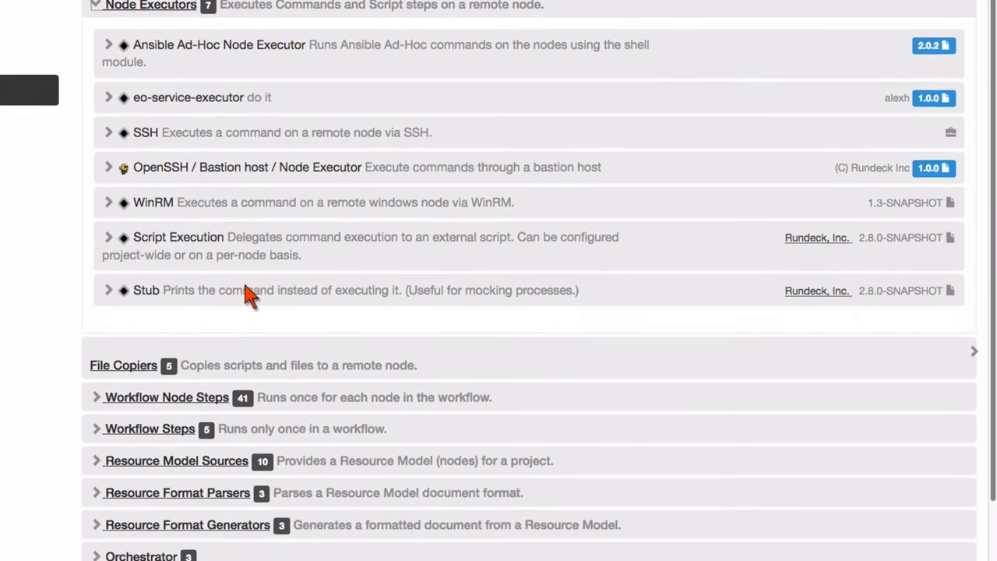
left_click(149, 428)
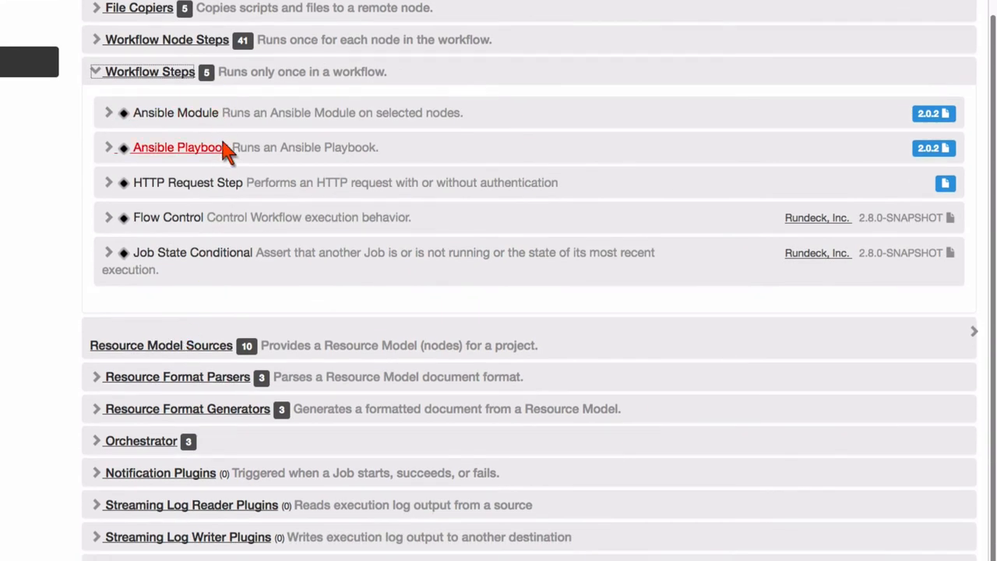
scroll("down", 3)
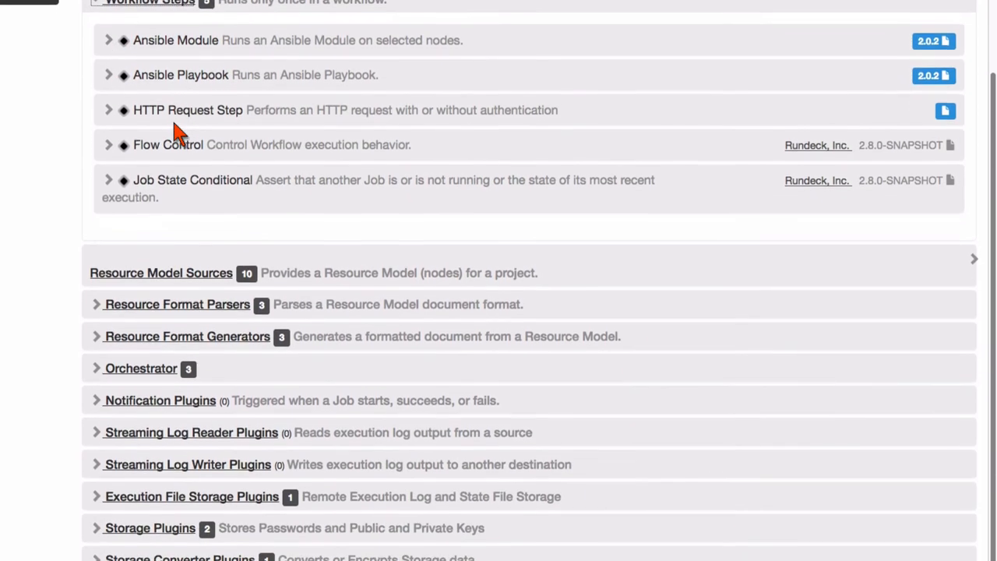
left_click(160, 273)
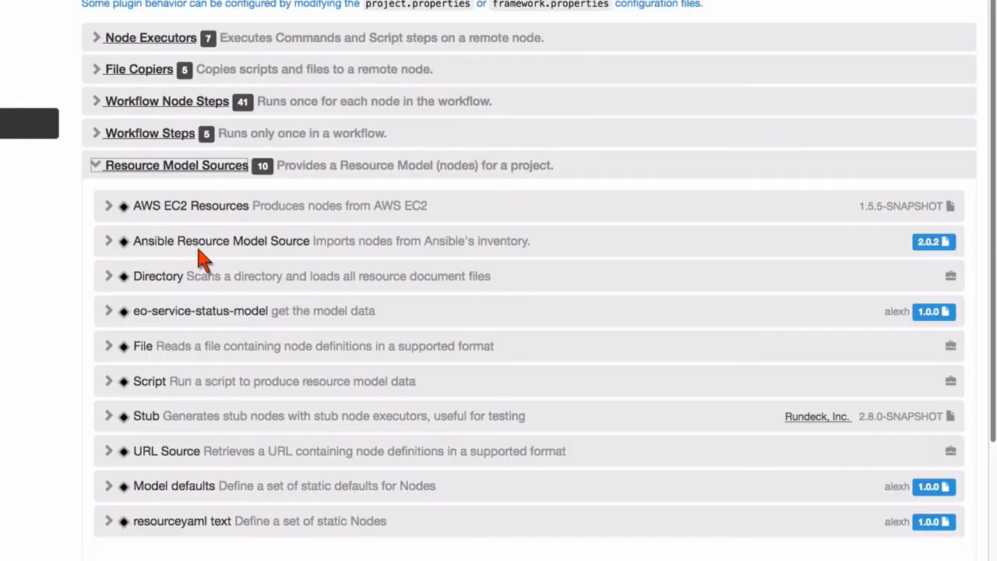
mouse_move(234, 249)
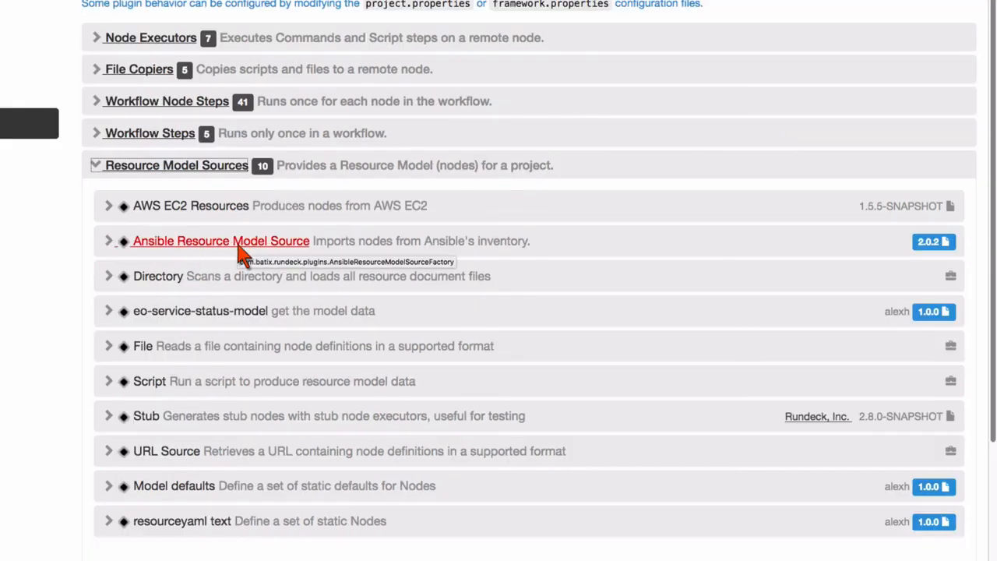
left_click(220, 241)
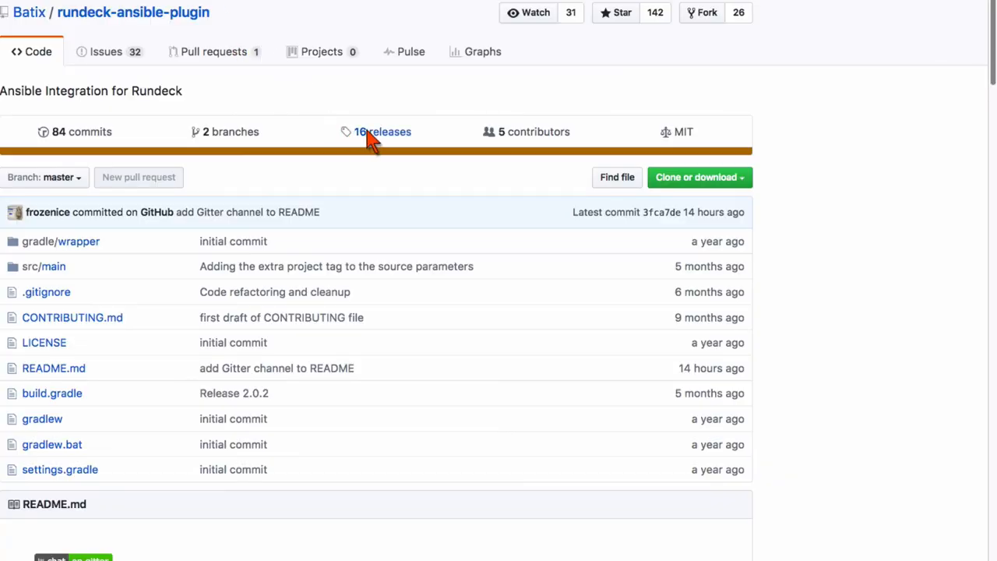
- Open the rundeck-ansible-plugin releases page showing v2.0.2 with ansible-plugin-2.0.2.jar
left_click(382, 131)
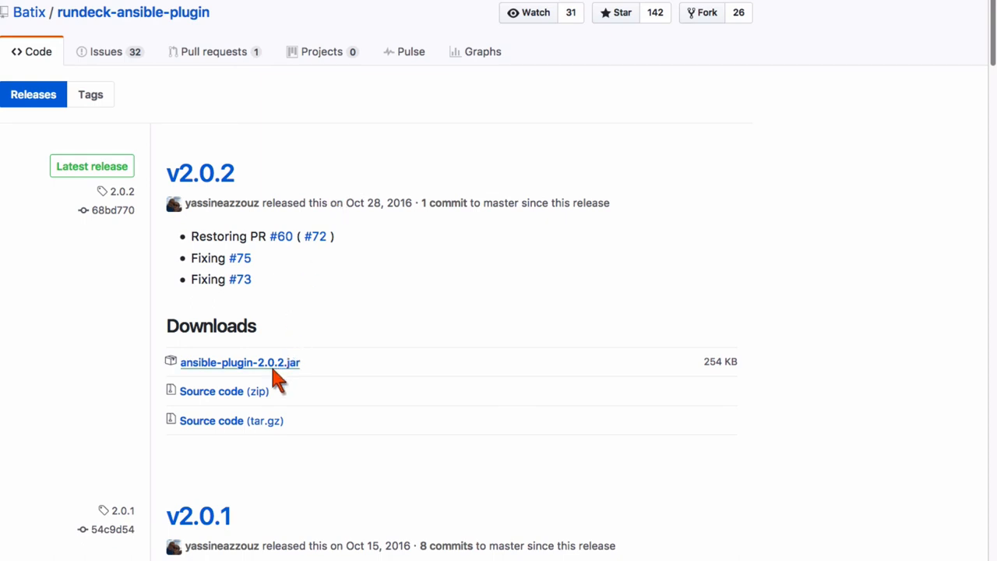
mouse_move(298, 370)
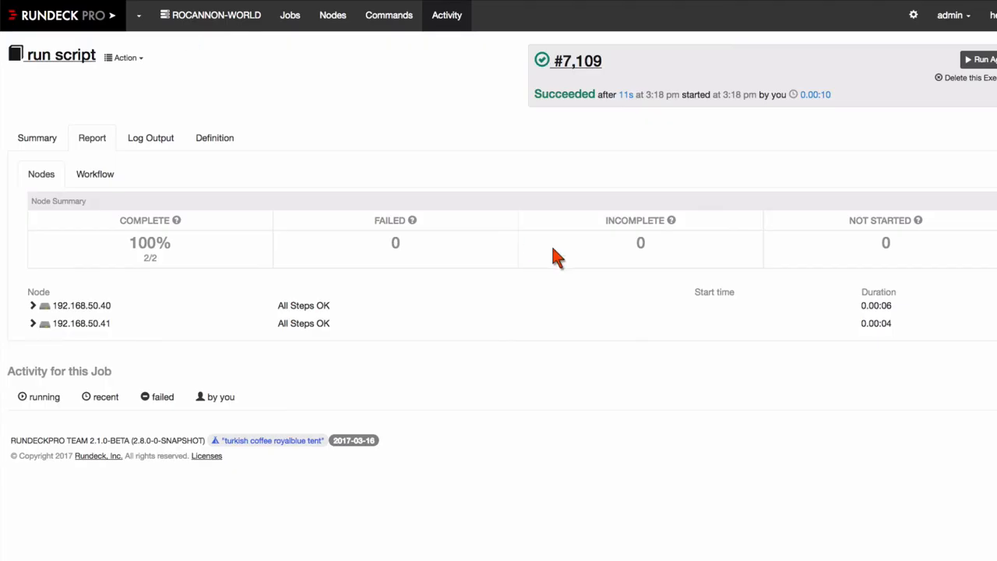
mouse_move(935, 74)
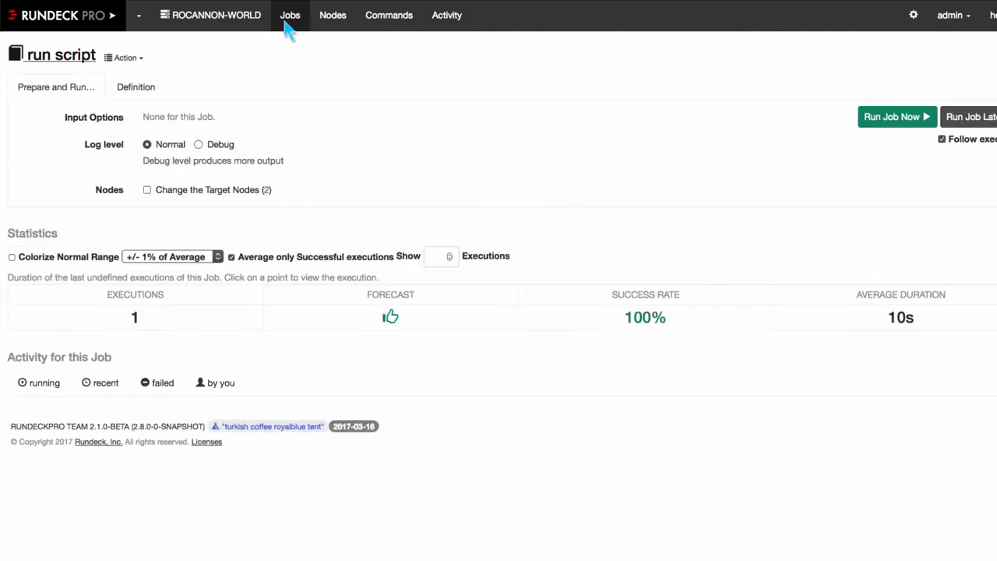
- Create a new job from the Jobs list and scroll to its Ansible Module and Playbook step types
left_click(289, 15)
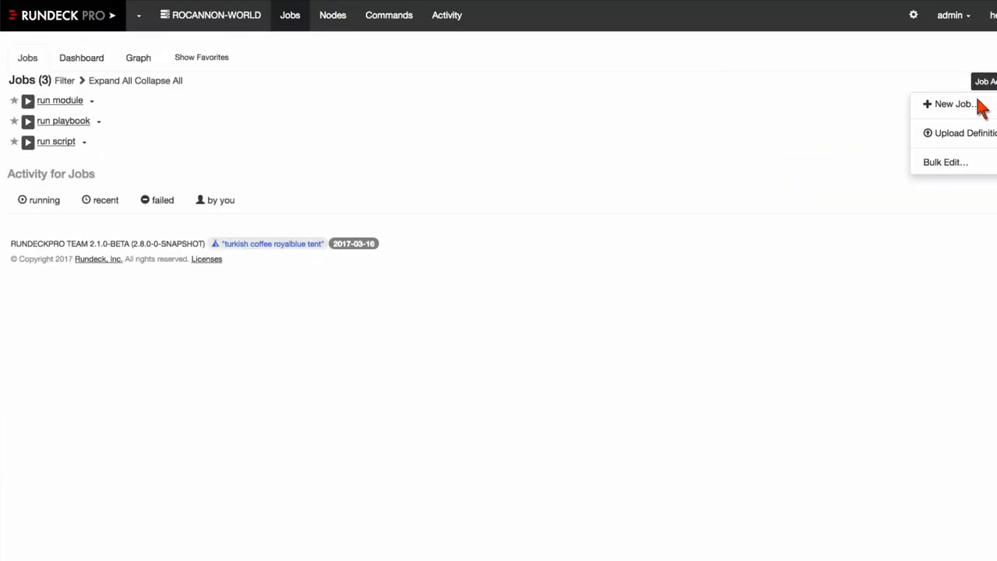
left_click(952, 103)
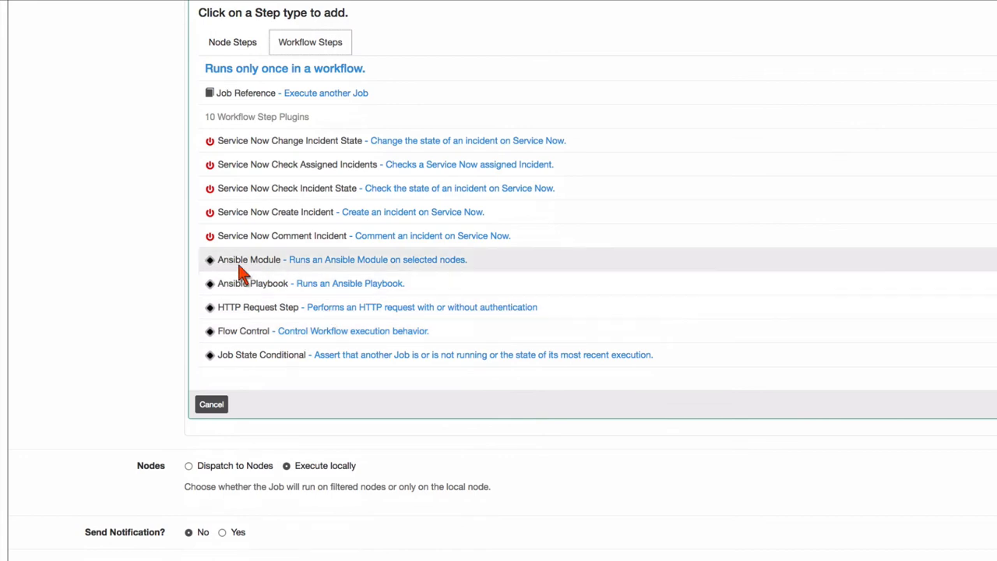
mouse_move(367, 290)
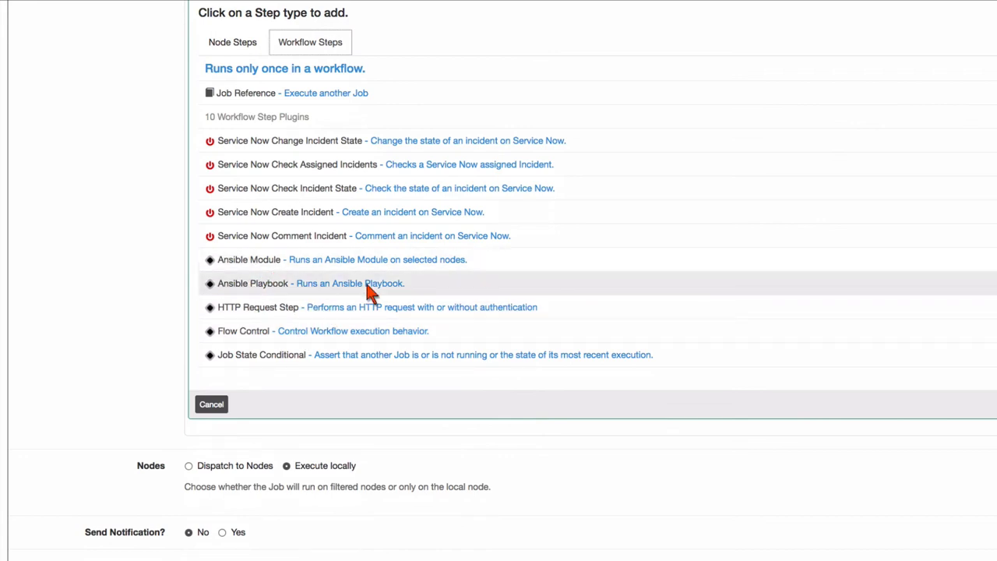
scroll("down", 3)
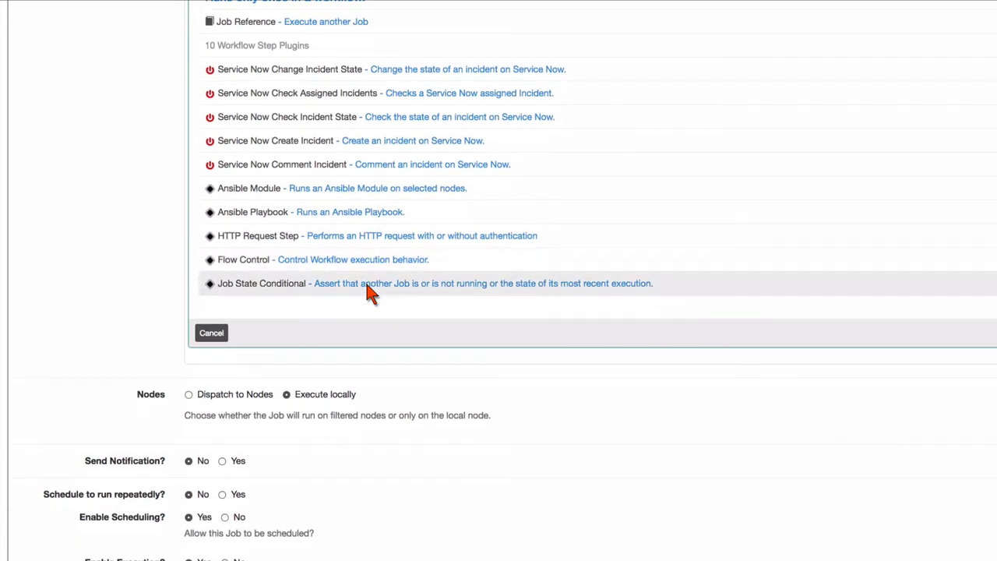
mouse_move(211, 333)
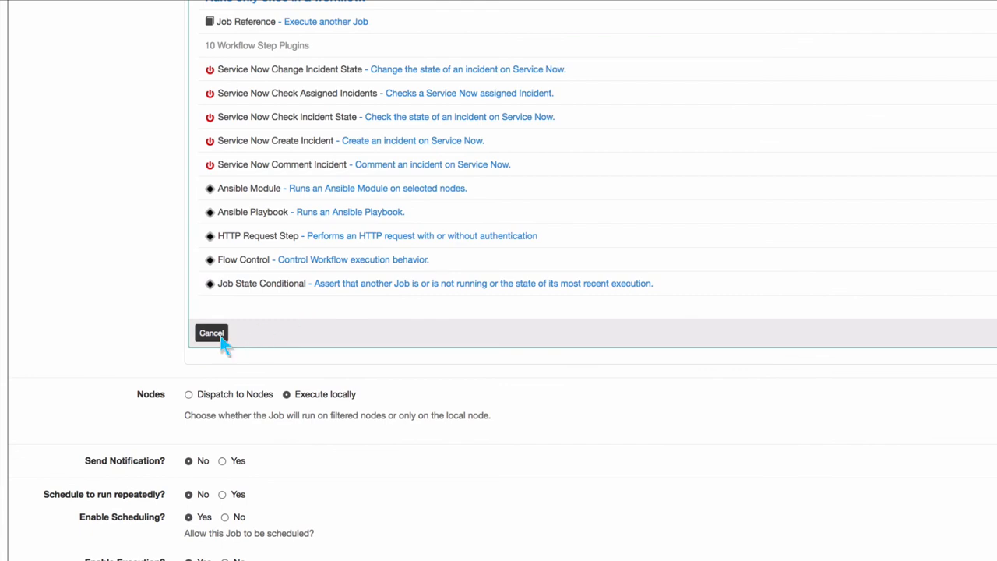